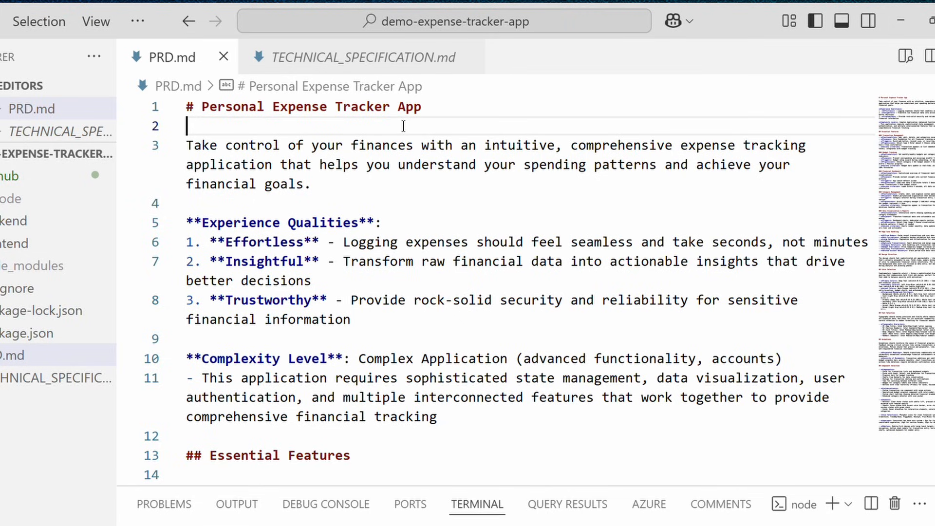
# Switch from PRD.md to the TECHNICAL_SPECIFICATION.md document.
pyautogui.click(365, 56)
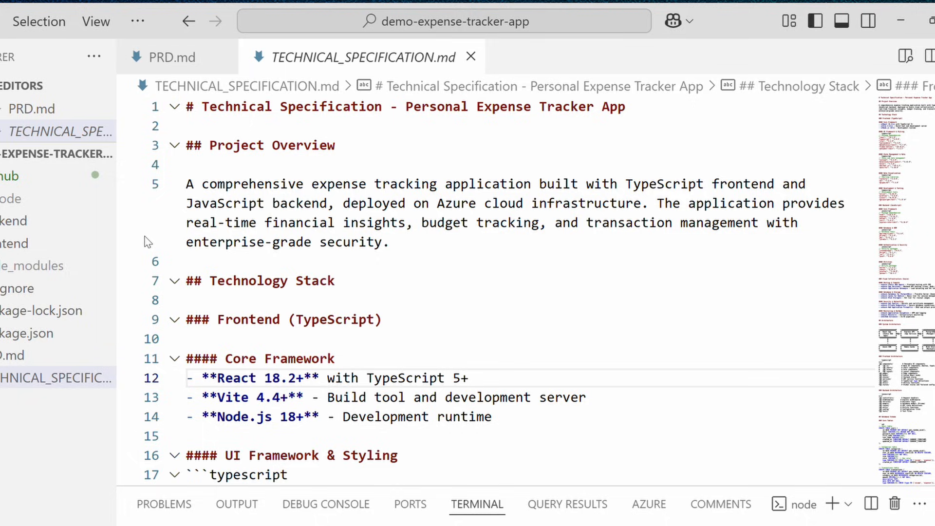
pyautogui.moveTo(170, 254)
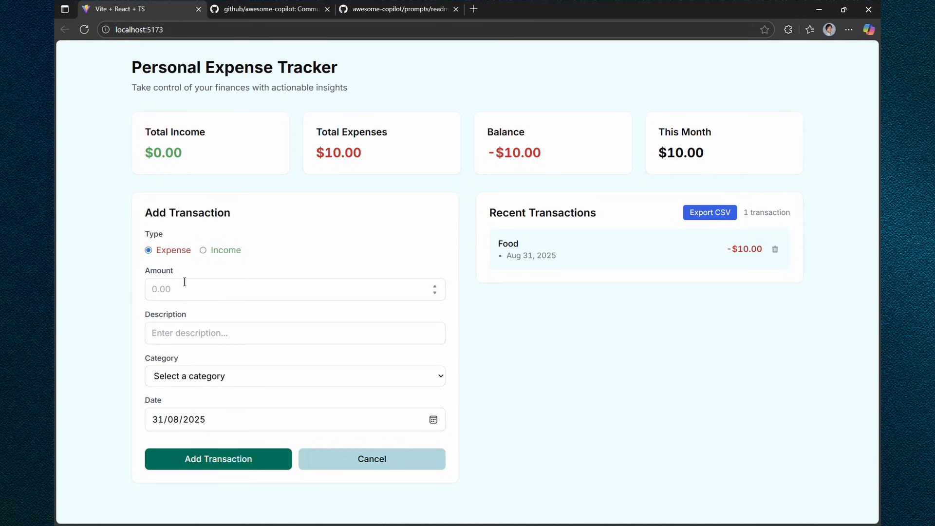
pyautogui.moveTo(309, 176)
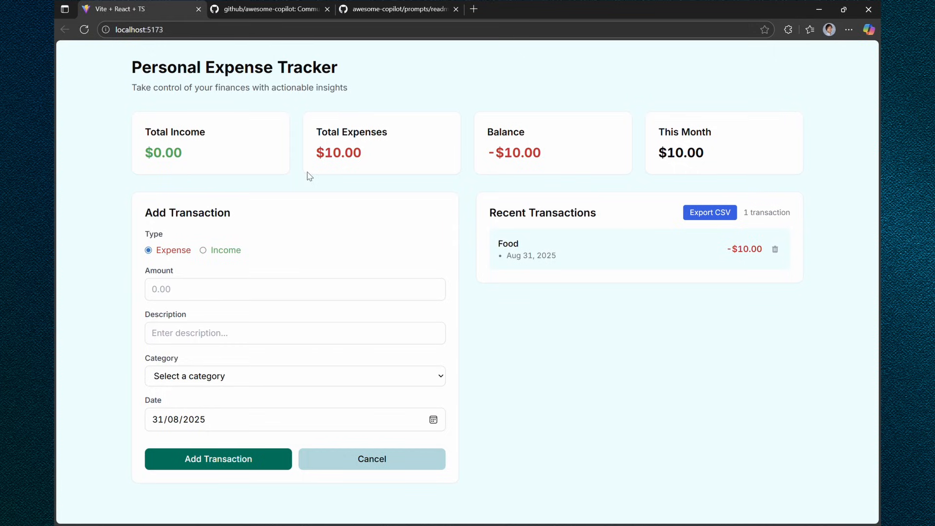
pyautogui.moveTo(272, 228)
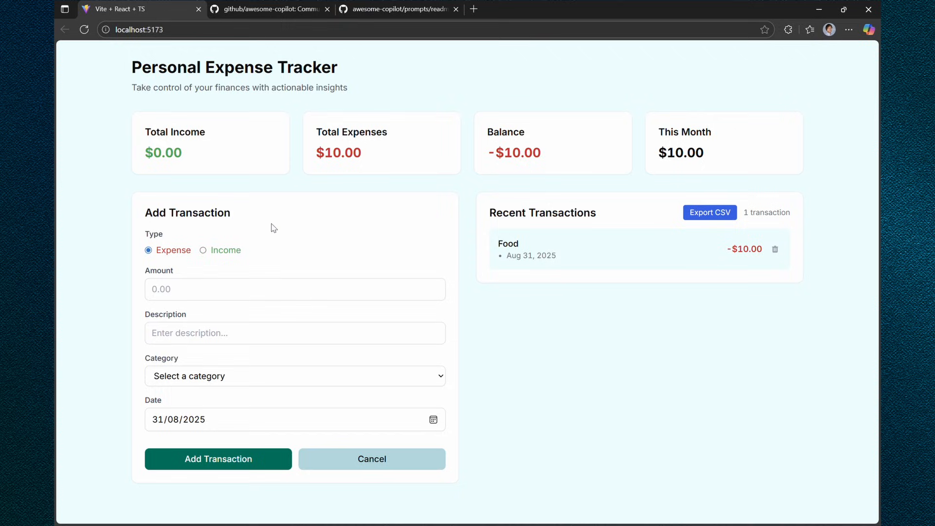
pyautogui.moveTo(364, 246)
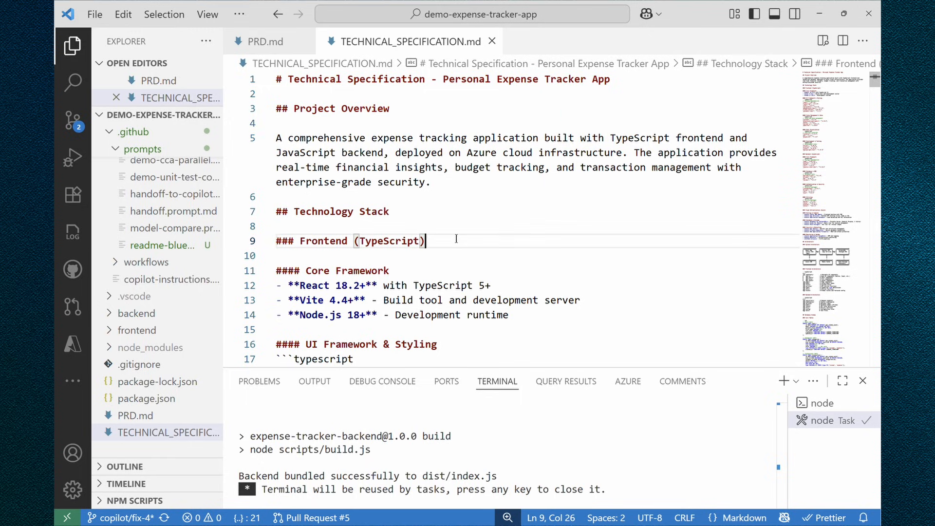
# Open readme-blueprint-generator.prompt.md and look through the prompt.
pyautogui.click(795, 14)
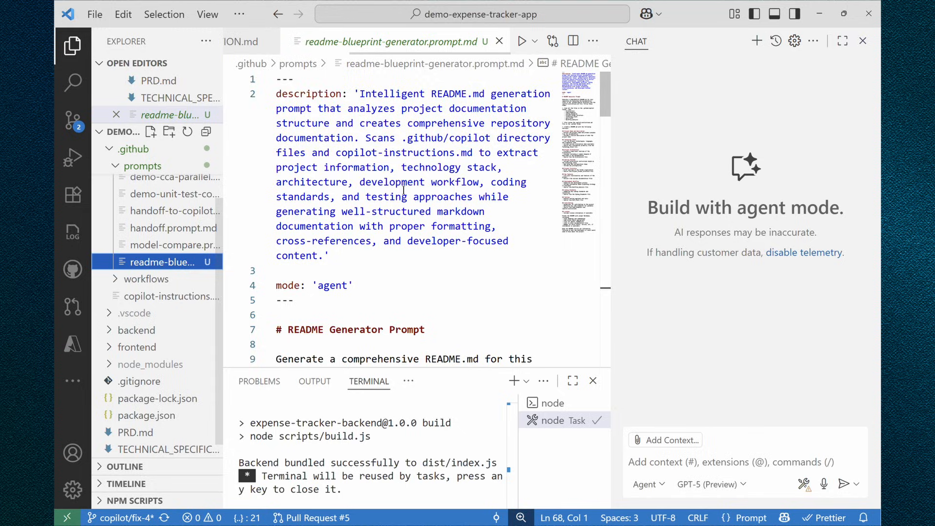
pyautogui.scroll(-3)
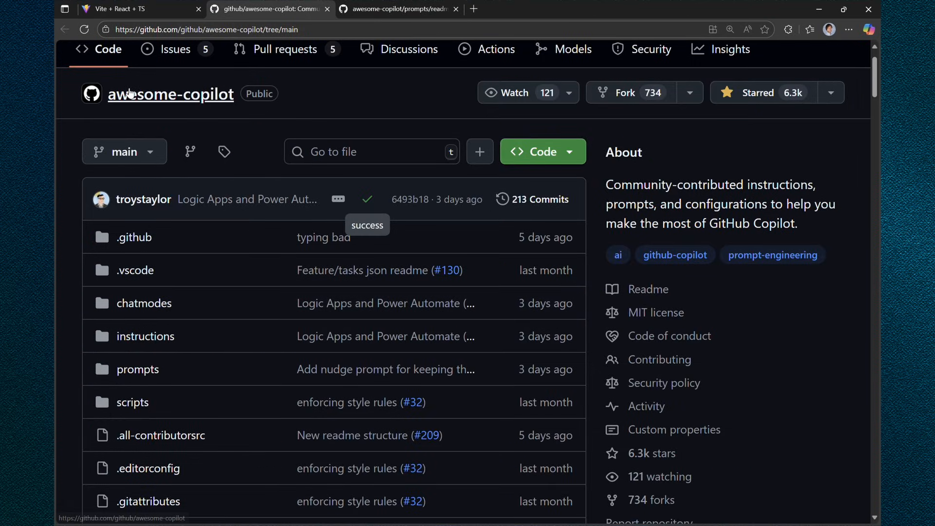
pyautogui.moveTo(150, 304)
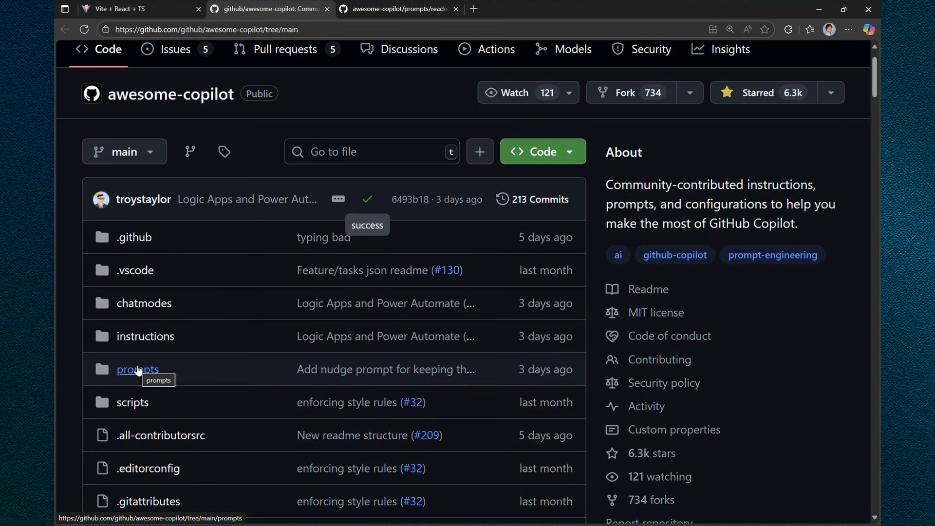
pyautogui.moveTo(368, 101)
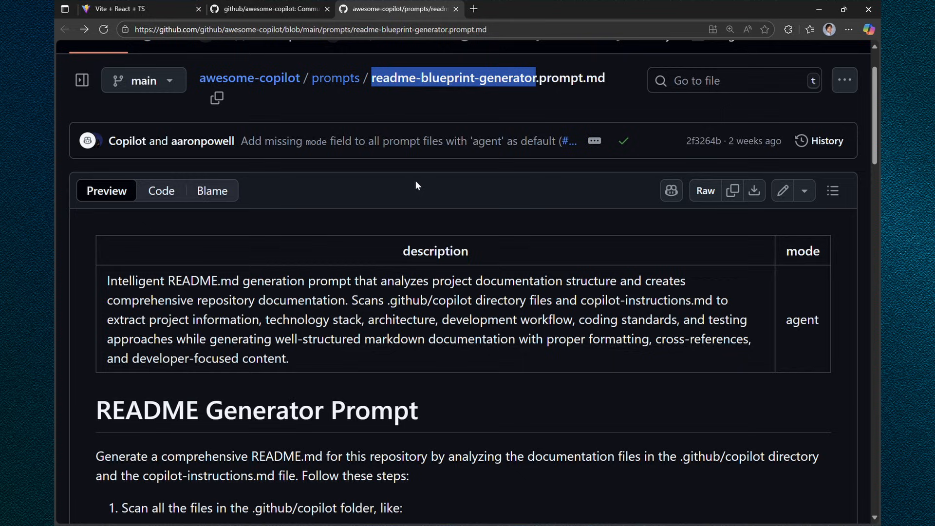
pyautogui.moveTo(249, 411)
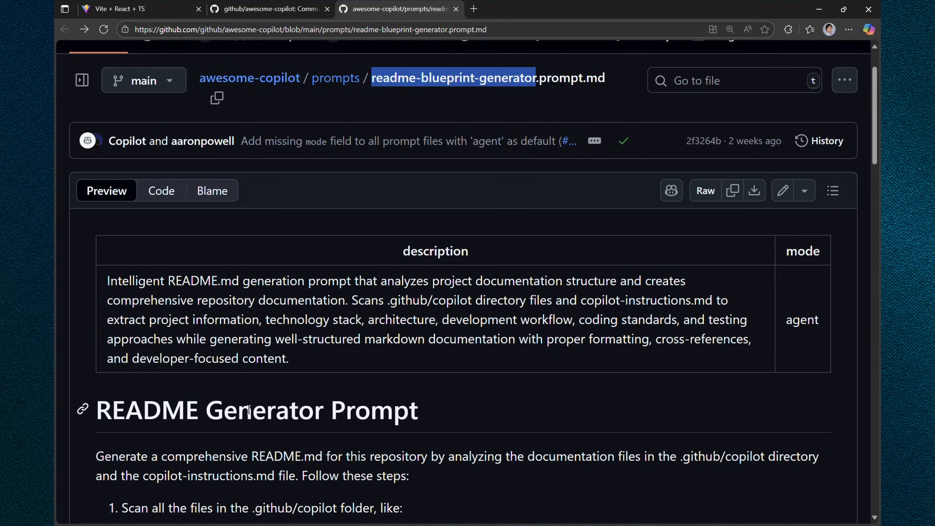
pyautogui.moveTo(599, 110)
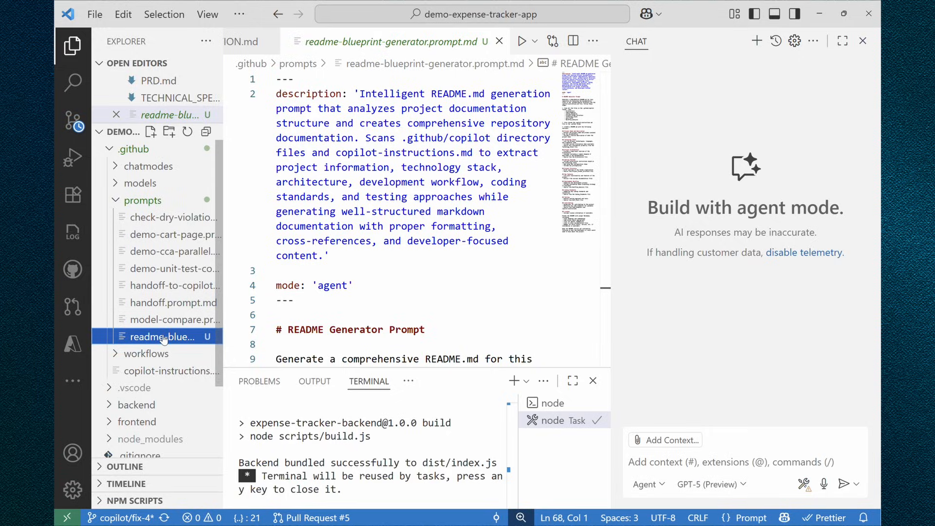
# Run the /readme-blueprint-generator prompt in Copilot Chat to produce README.md.
pyautogui.scroll(-3)
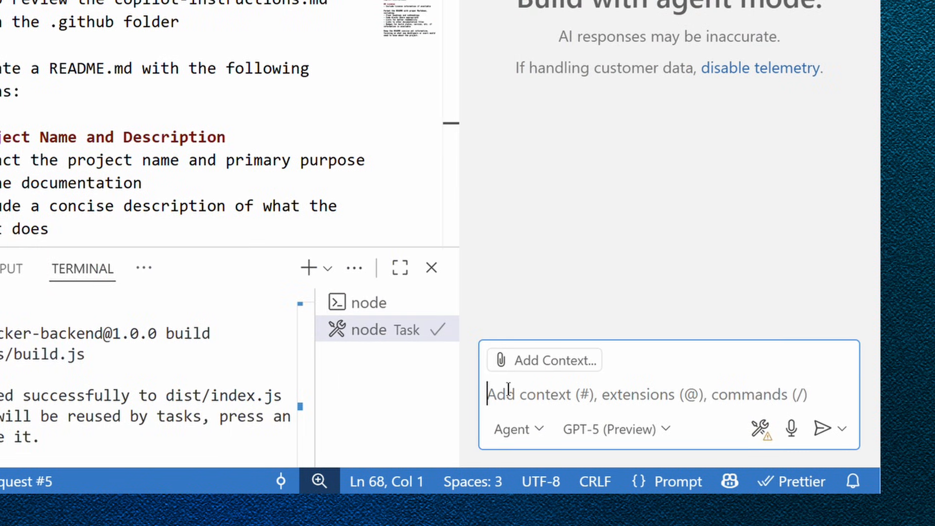
pyautogui.write('/re')
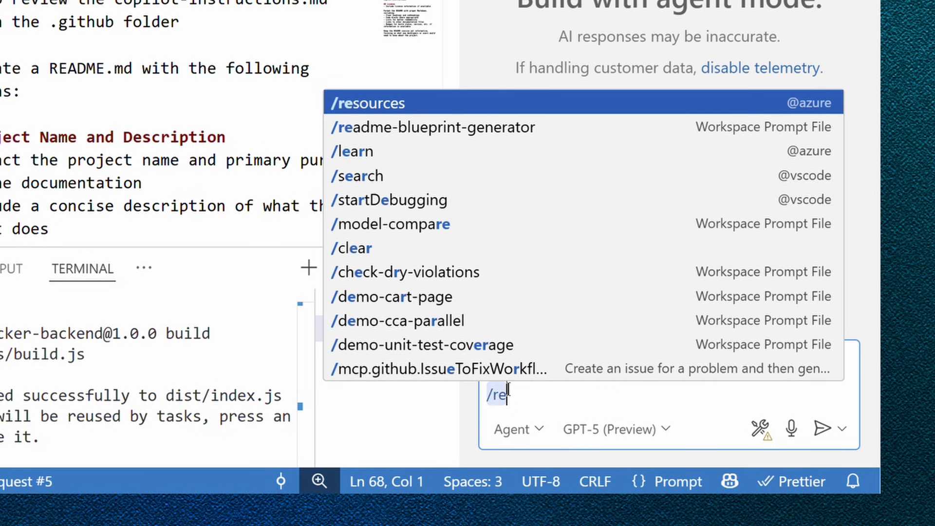
pyautogui.press('Down')
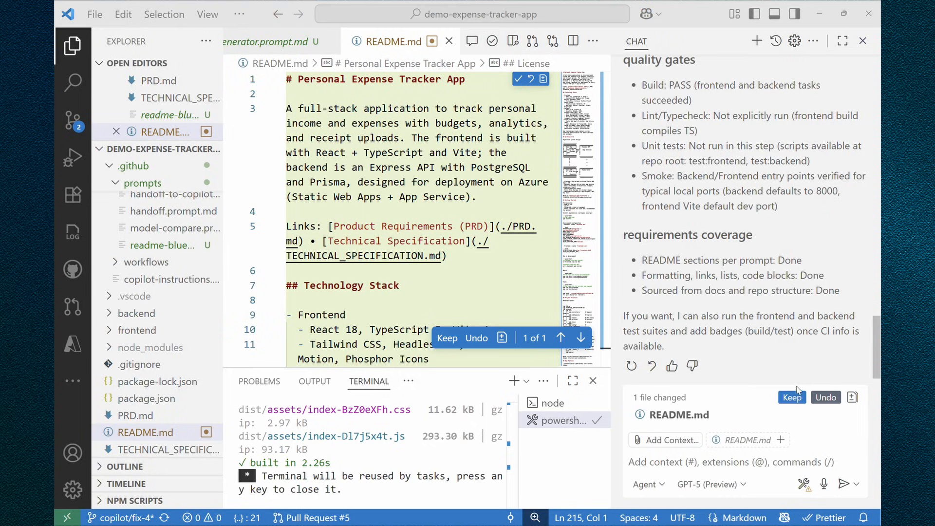
# Preview the generated README.md as rendered markdown and review its sections.
pyautogui.click(792, 398)
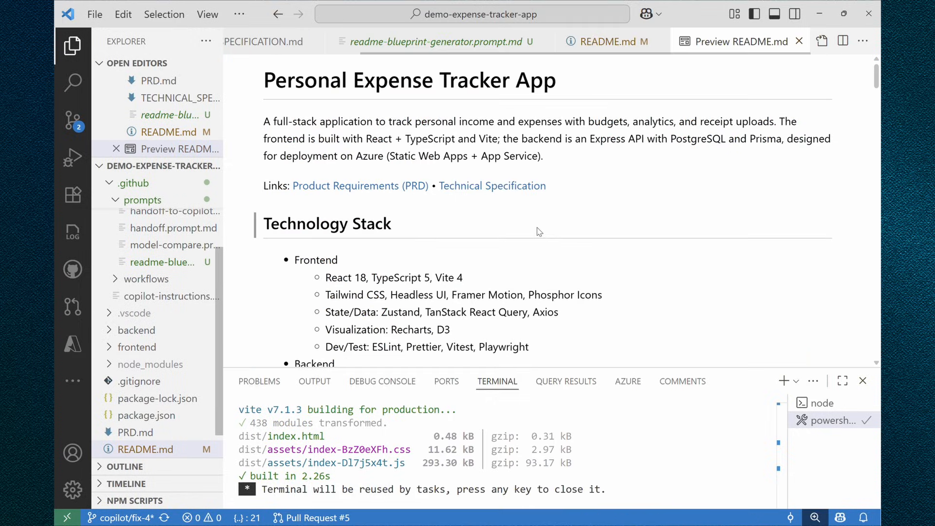
pyautogui.scroll(-3)
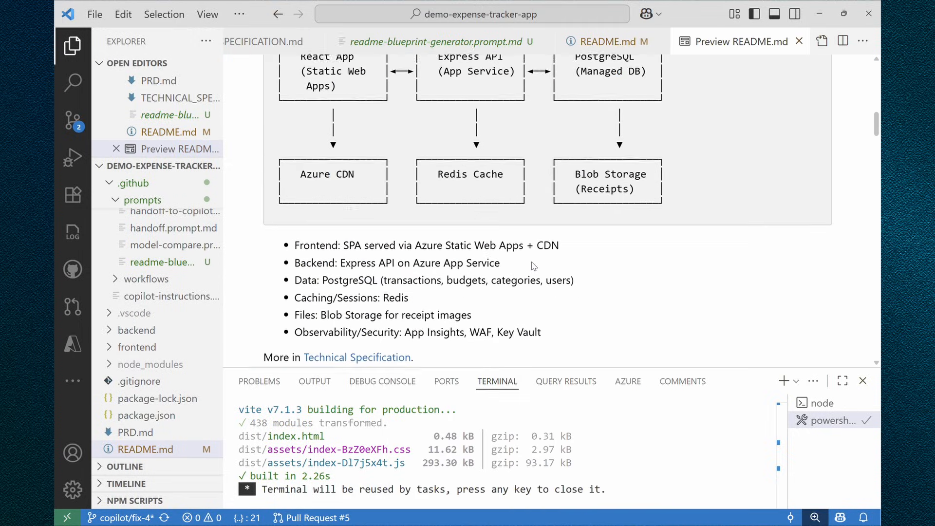
pyautogui.scroll(-3)
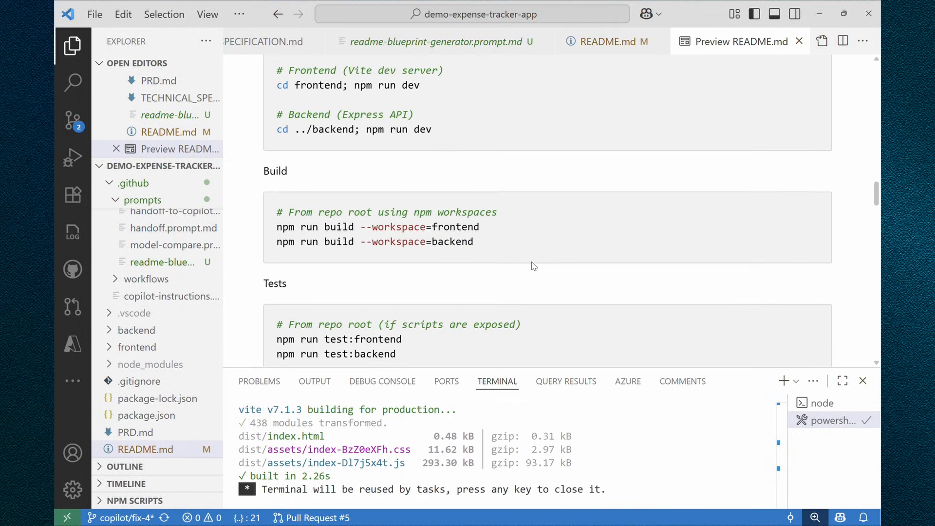
pyautogui.scroll(3)
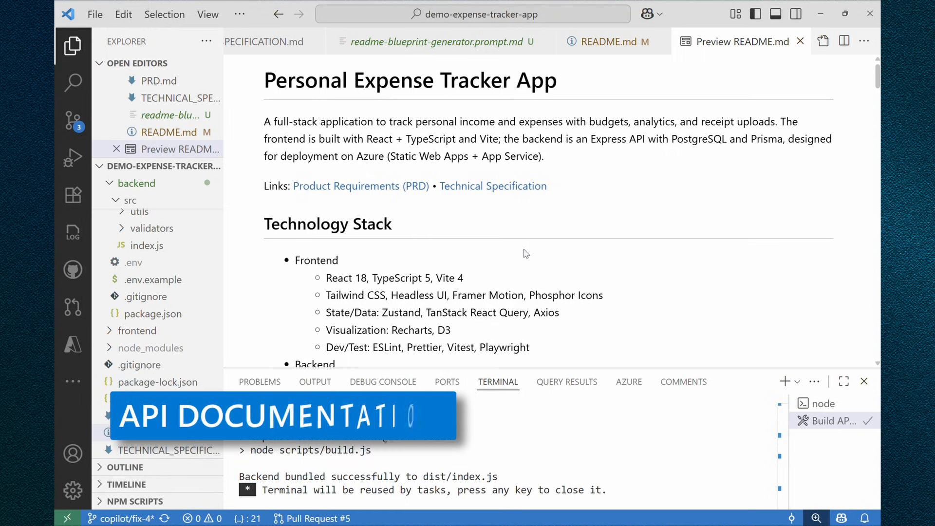
# Start a fresh Copilot chat and switch it to Edit mode.
pyautogui.scroll(-3)
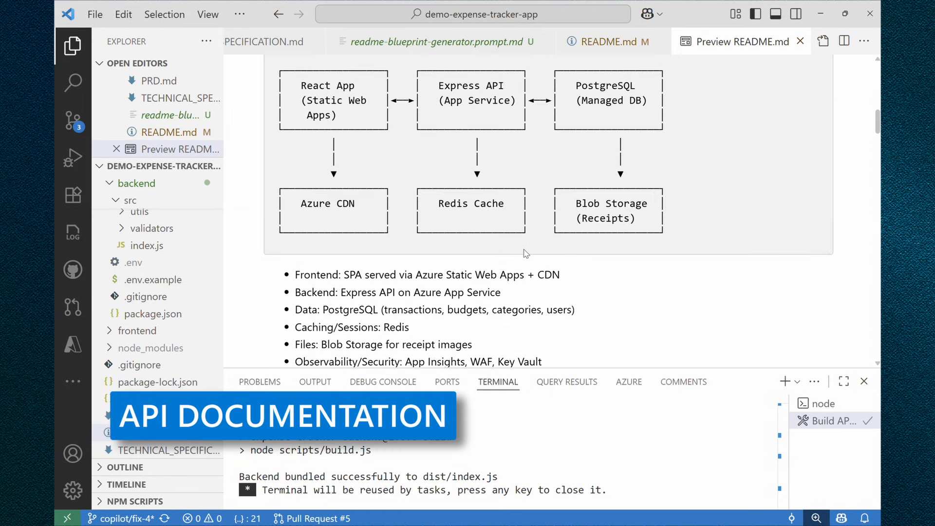
pyautogui.scroll(-3)
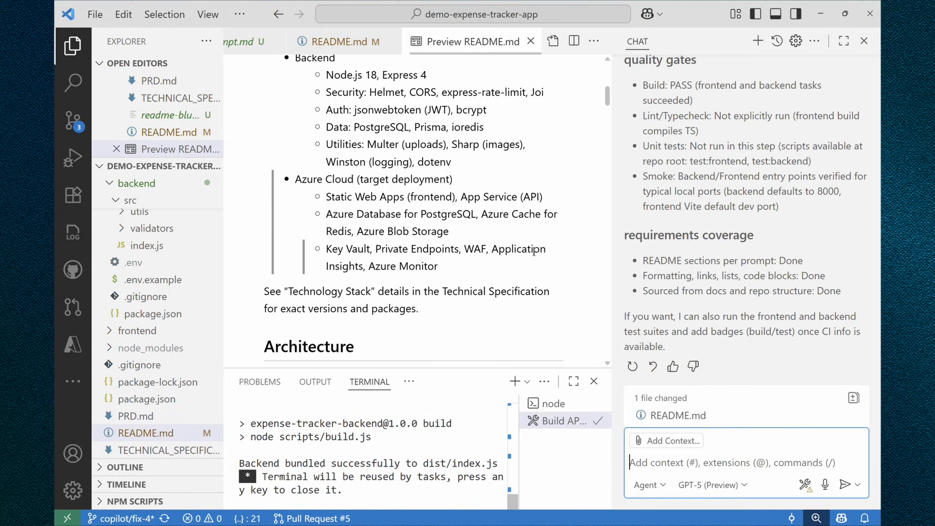
pyautogui.click(757, 41)
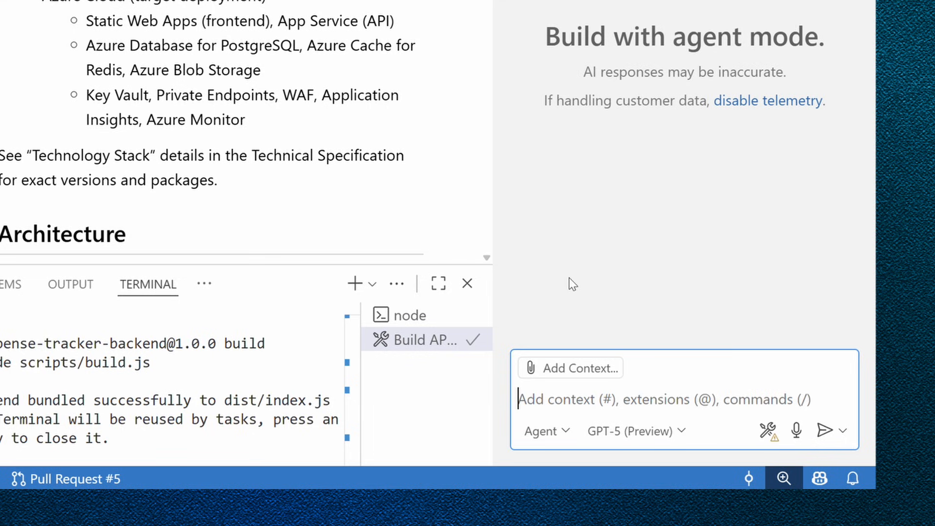
pyautogui.click(547, 430)
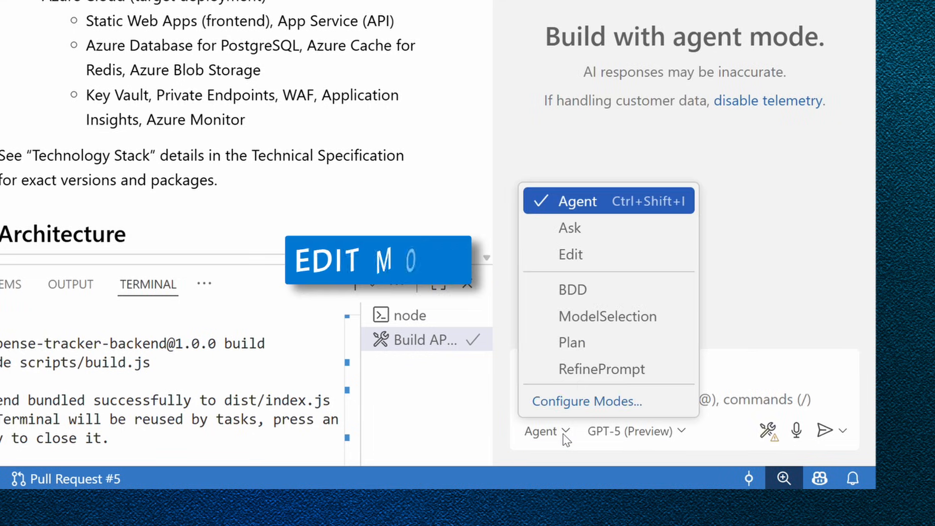
pyautogui.moveTo(613, 263)
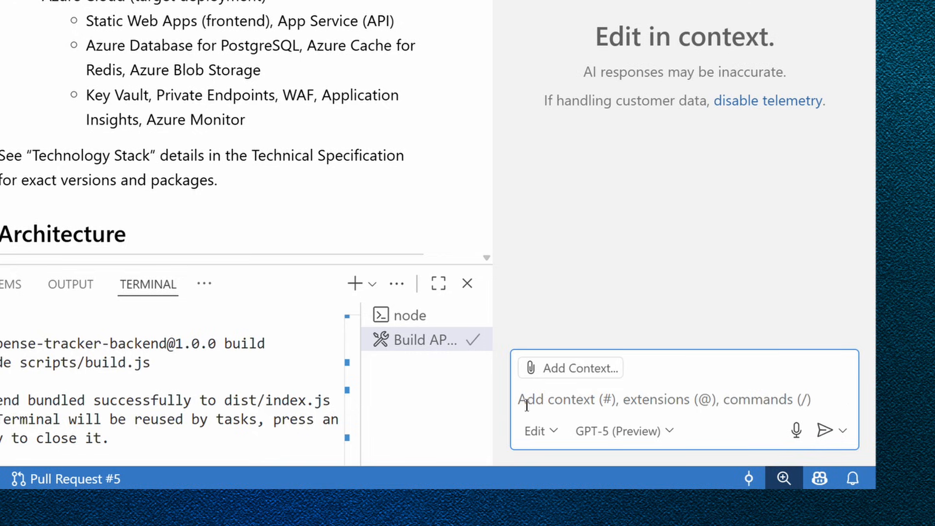
# Ask Copilot to create API documentation following best practices and send it.
pyautogui.write('create deatiled api')
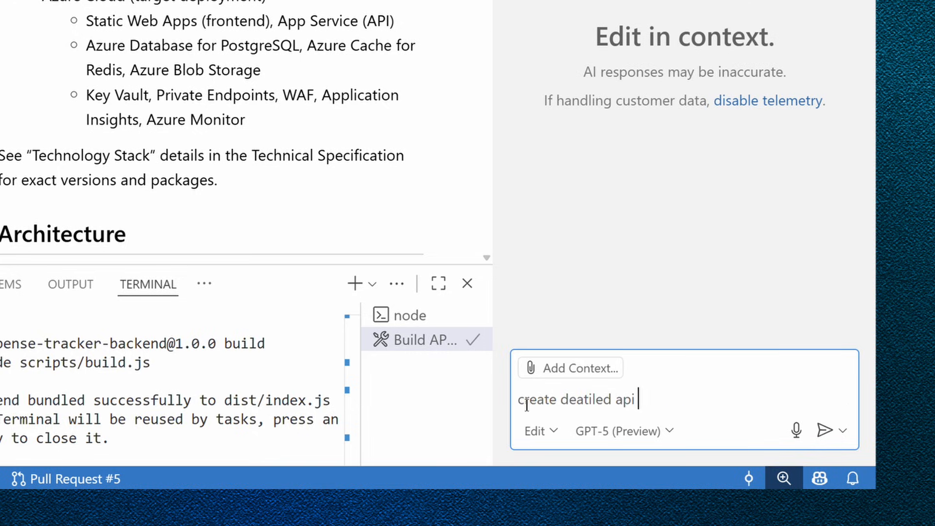
pyautogui.write('documentation following bes')
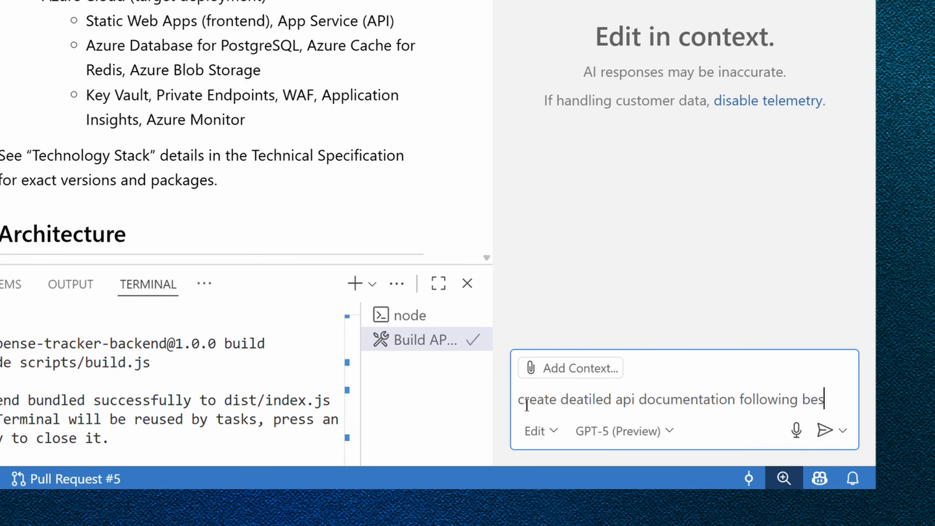
pyautogui.click(826, 430)
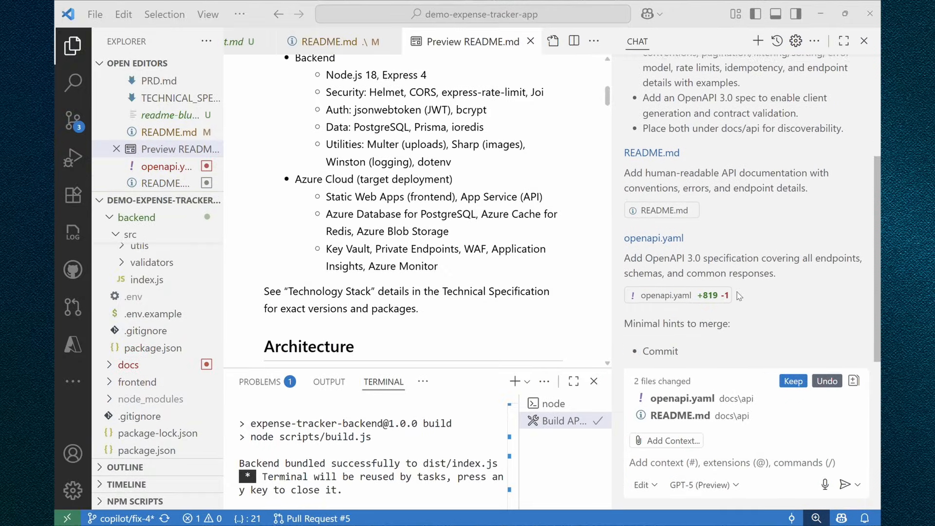
# Keep the docs/api README and openapi.yaml, then review both files.
pyautogui.click(144, 398)
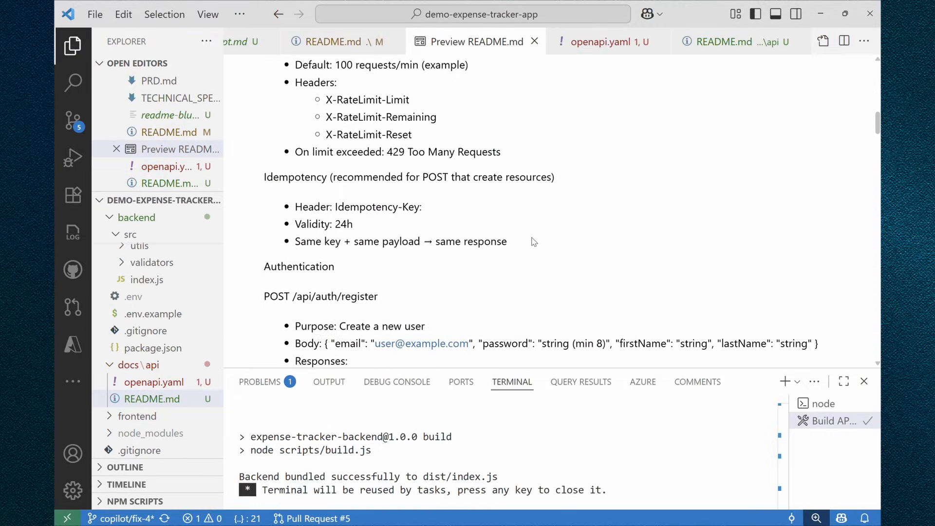
pyautogui.scroll(-3)
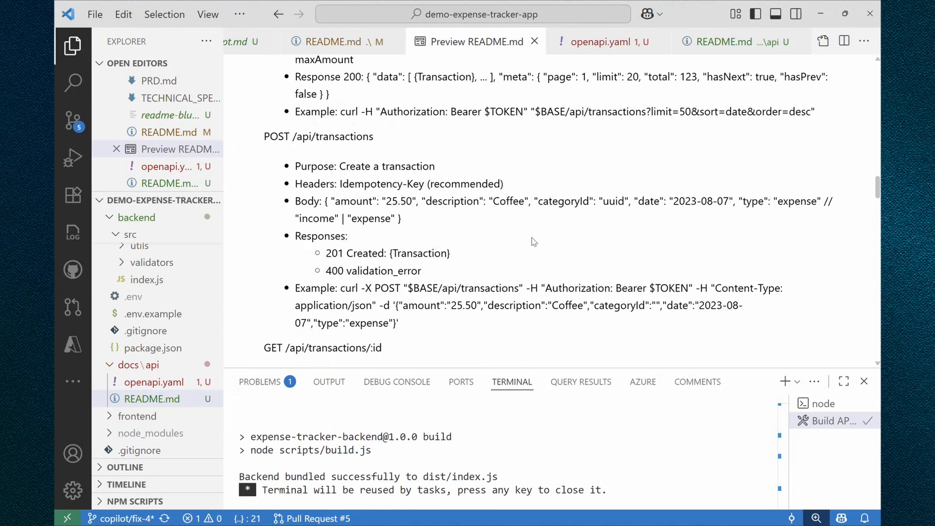
pyautogui.scroll(-3)
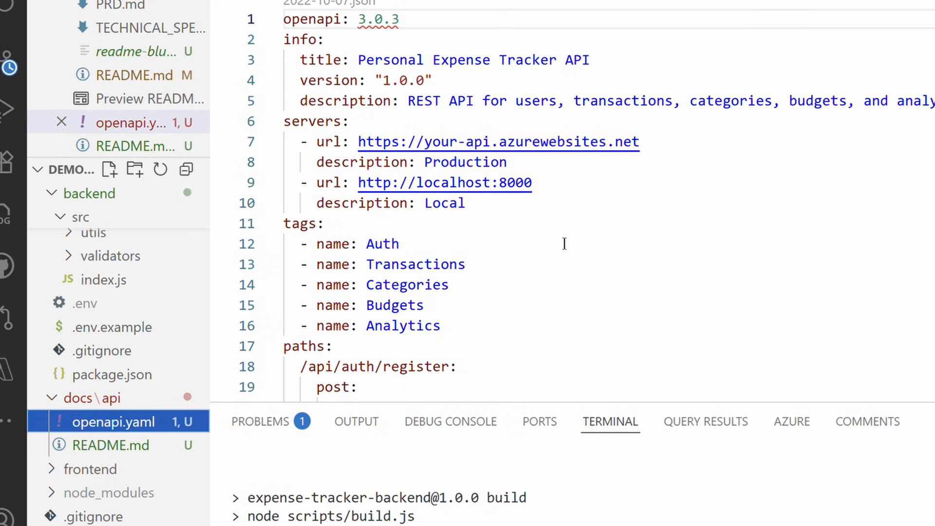
pyautogui.scroll(-3)
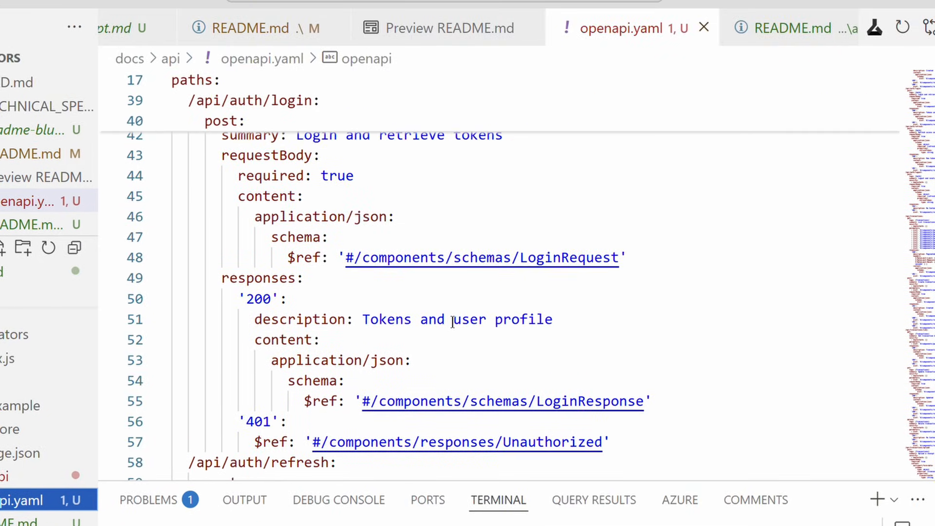
pyautogui.scroll(-3)
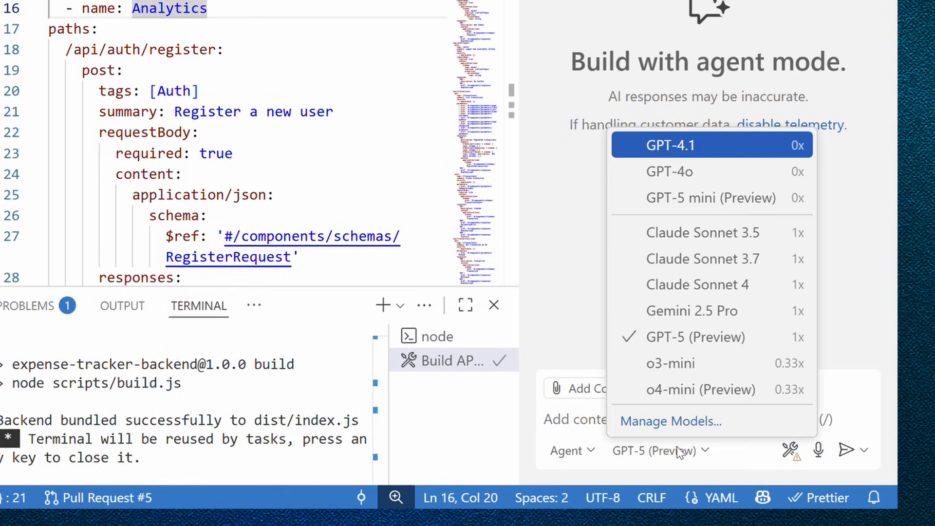
pyautogui.moveTo(668, 174)
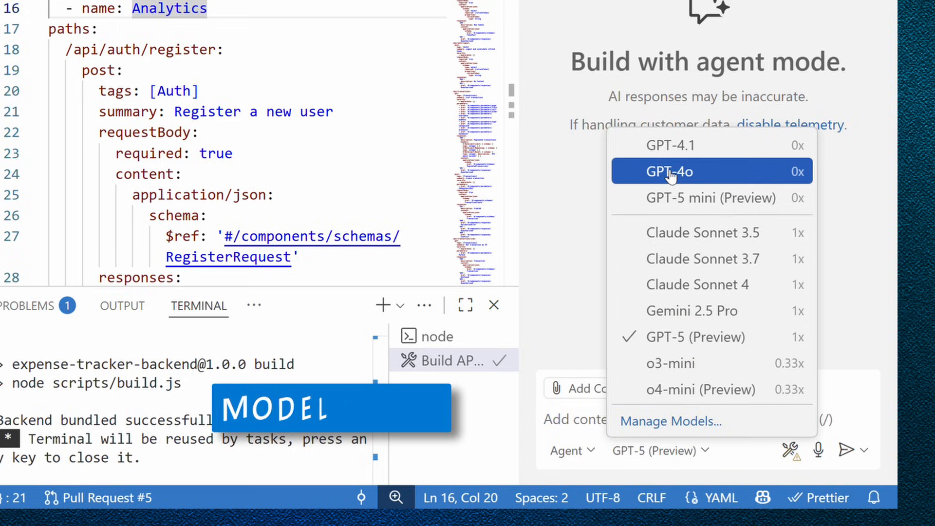
pyautogui.moveTo(666, 426)
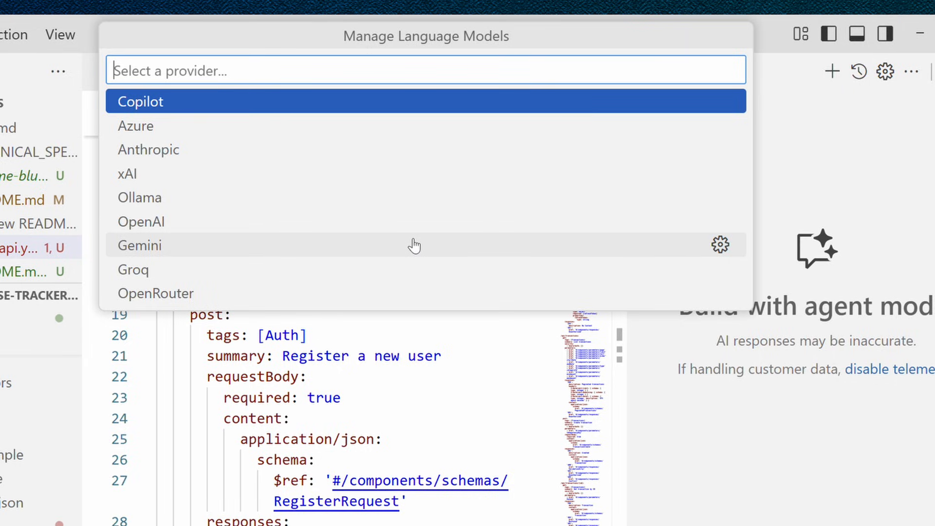
pyautogui.moveTo(399, 191)
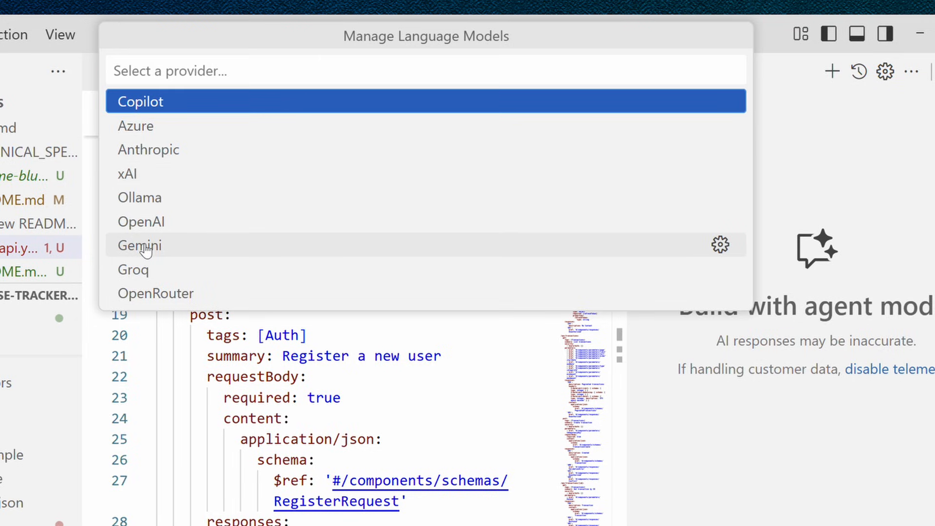
# Add Gemini 2.5 Flash Preview and Gemini 2.5 Pro, making Gemini 2.5 Pro the chat model.
pyautogui.click(139, 246)
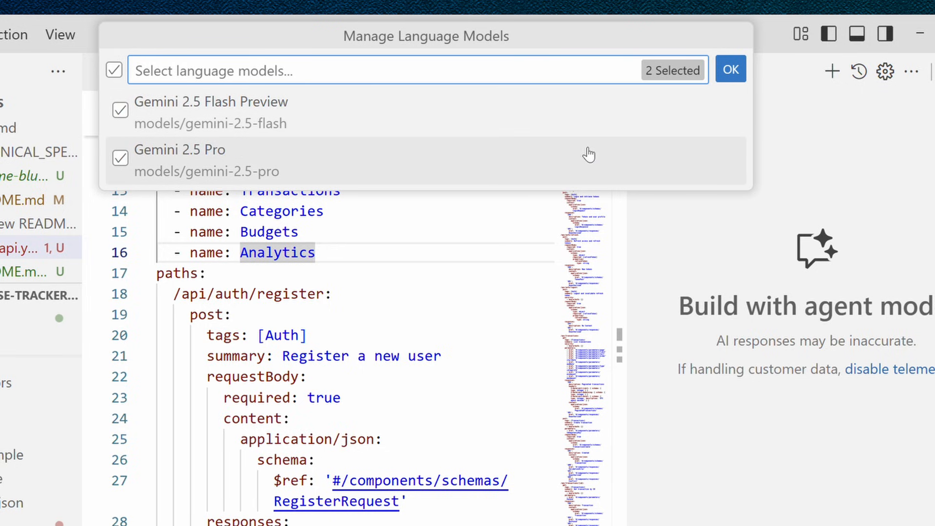
pyautogui.click(730, 68)
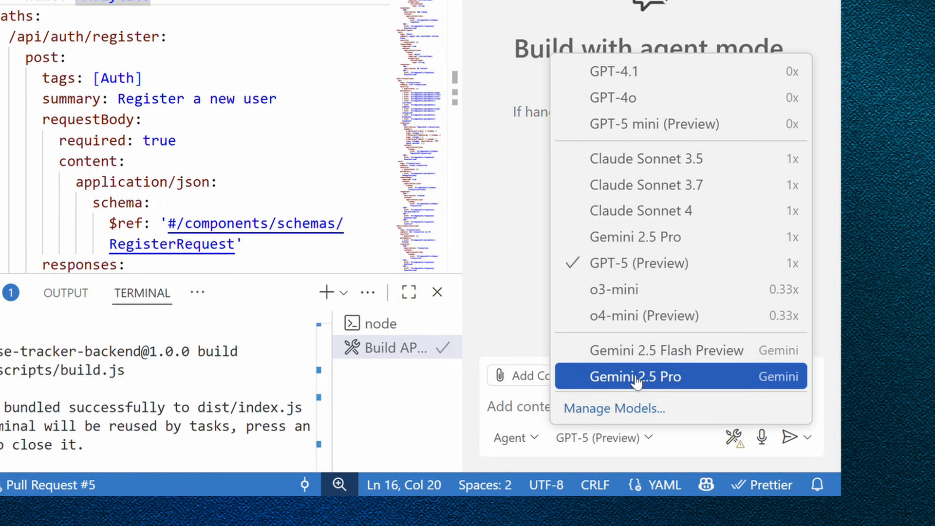
pyautogui.click(635, 376)
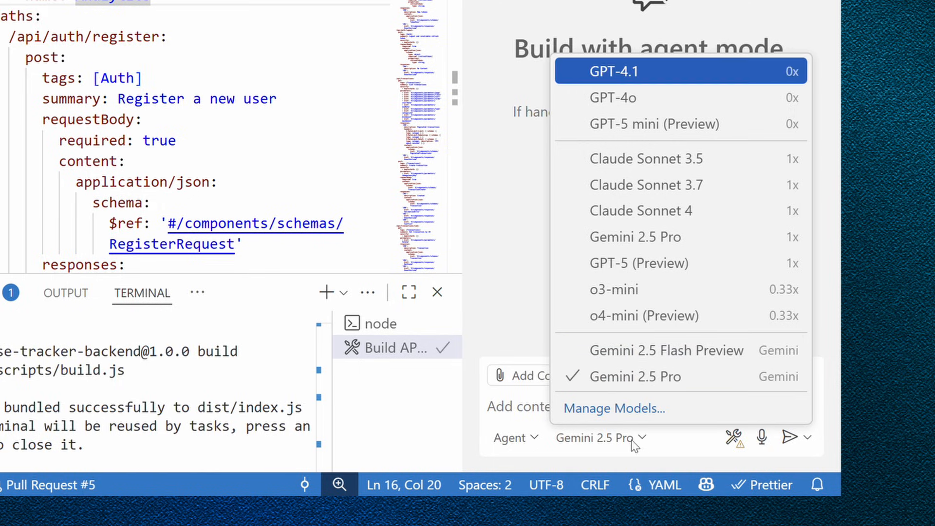
pyautogui.moveTo(643, 385)
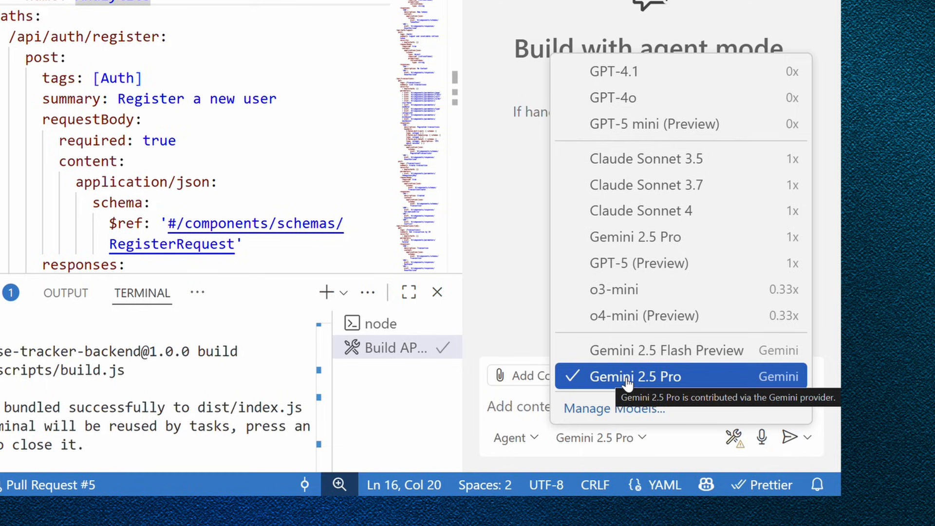
pyautogui.moveTo(599, 384)
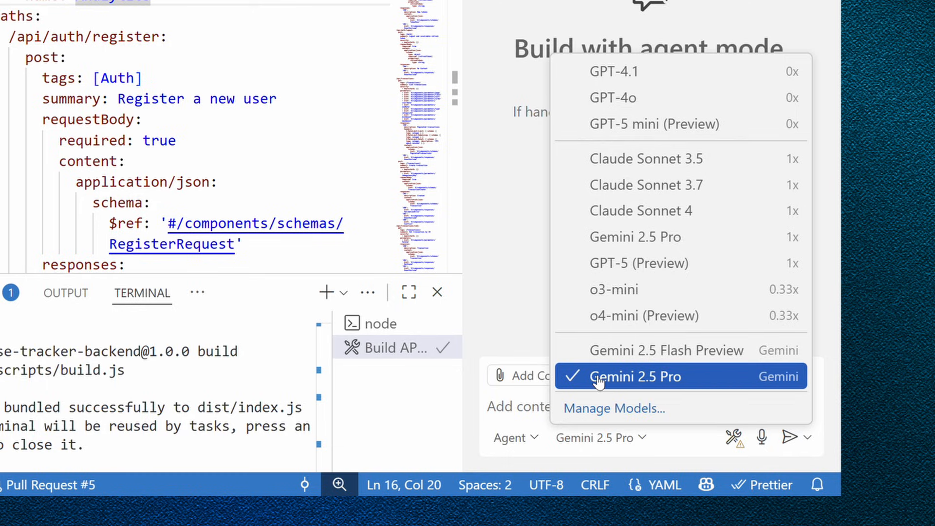
pyautogui.moveTo(615, 381)
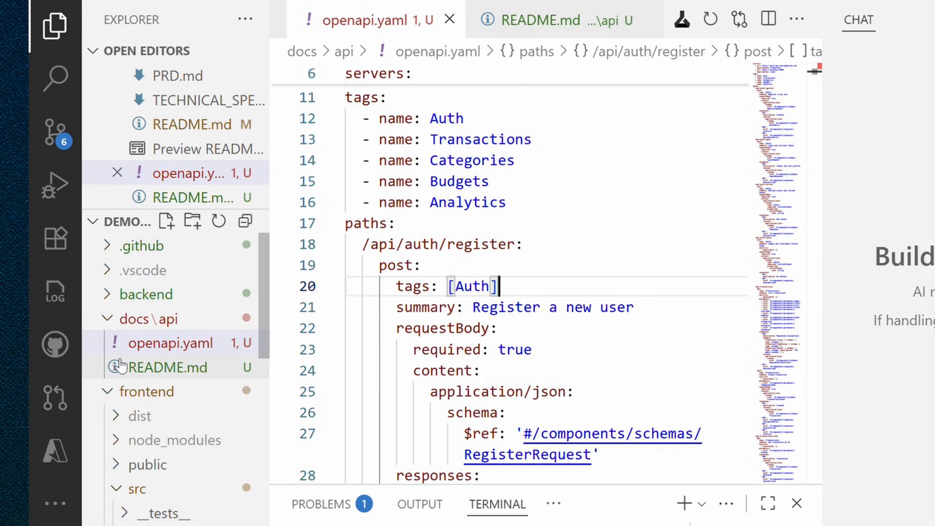
pyautogui.moveTo(170, 371)
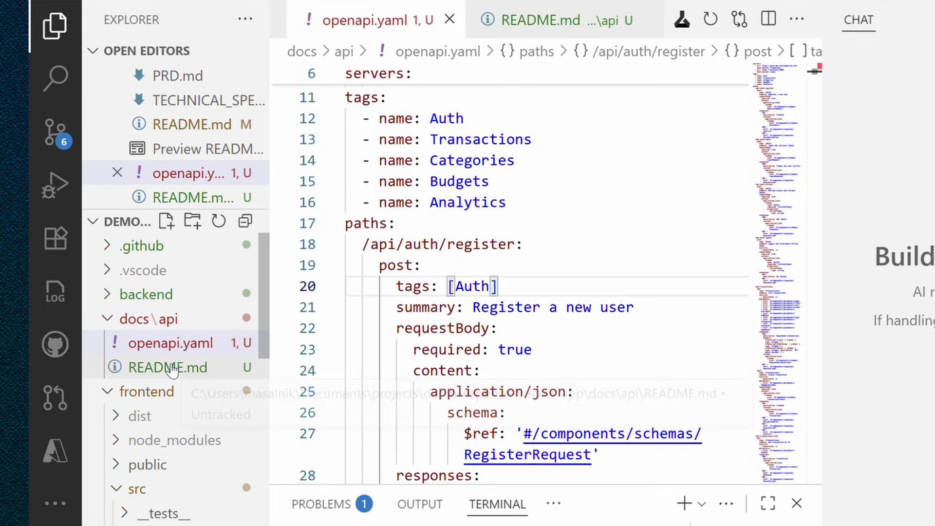
pyautogui.moveTo(170, 368)
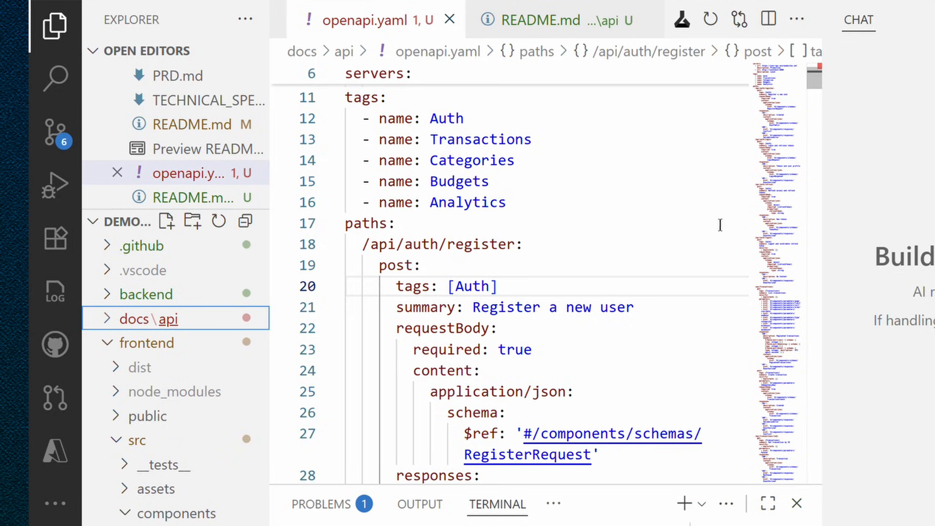
pyautogui.moveTo(721, 210)
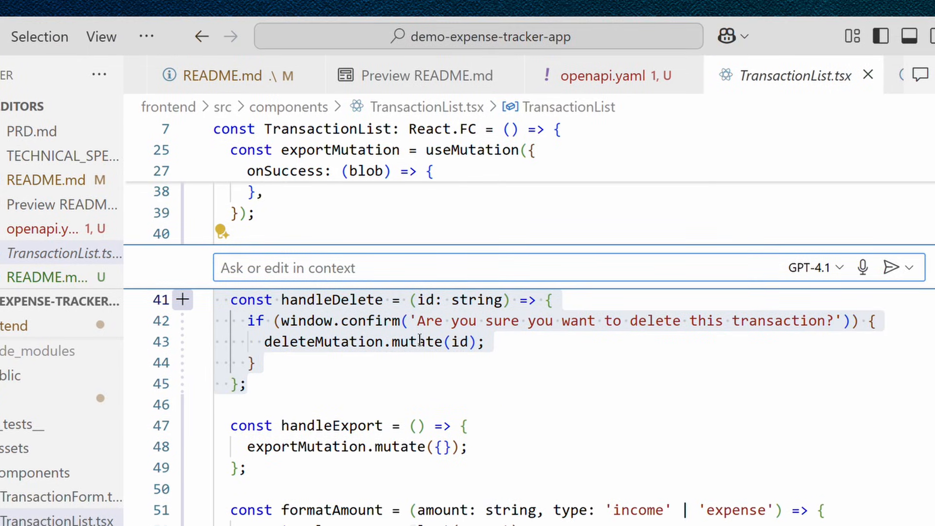
# Run inline /doc to add a JSDoc comment to handleDelete in TransactionList.tsx.
pyautogui.write('/')
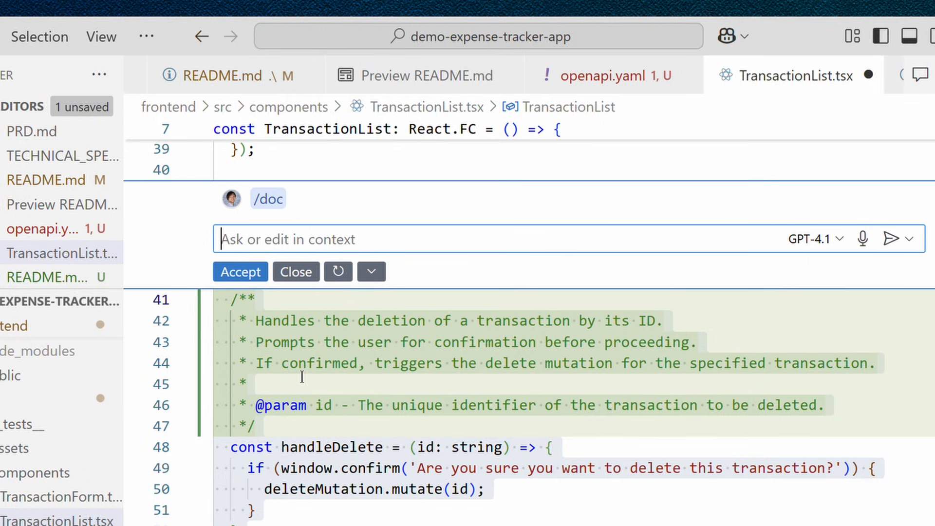
pyautogui.scroll(-3)
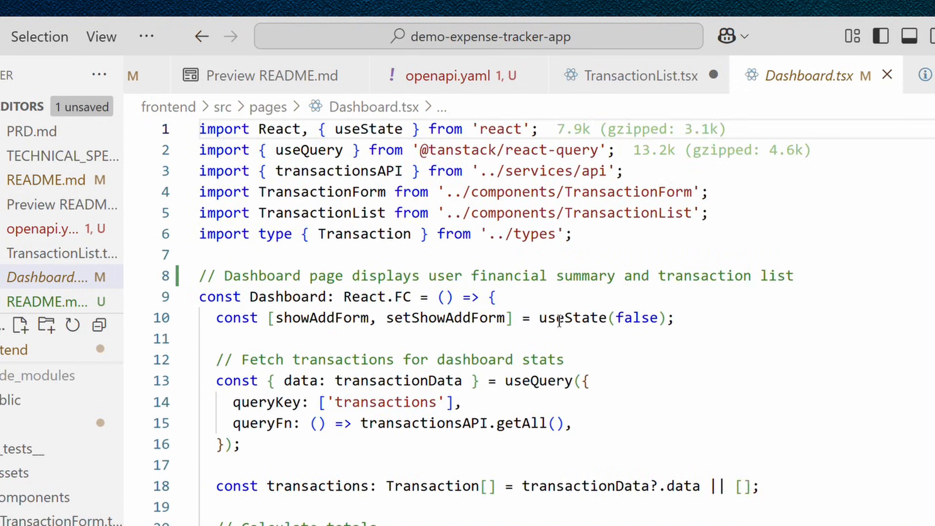
# Send 'add inline documentation' for #file:Dashboard.tsx using the GPT-4.1 model.
pyautogui.scroll(-3)
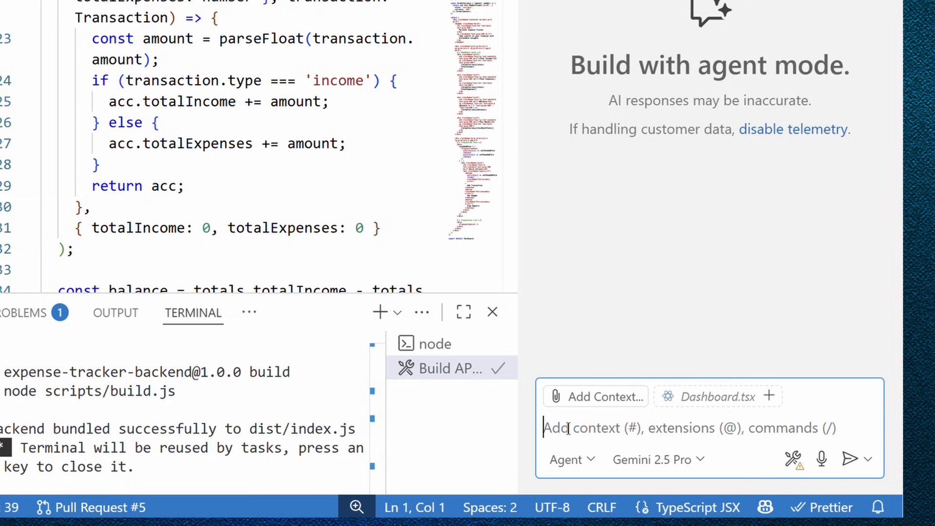
pyautogui.write('add inline documentation to all methods in')
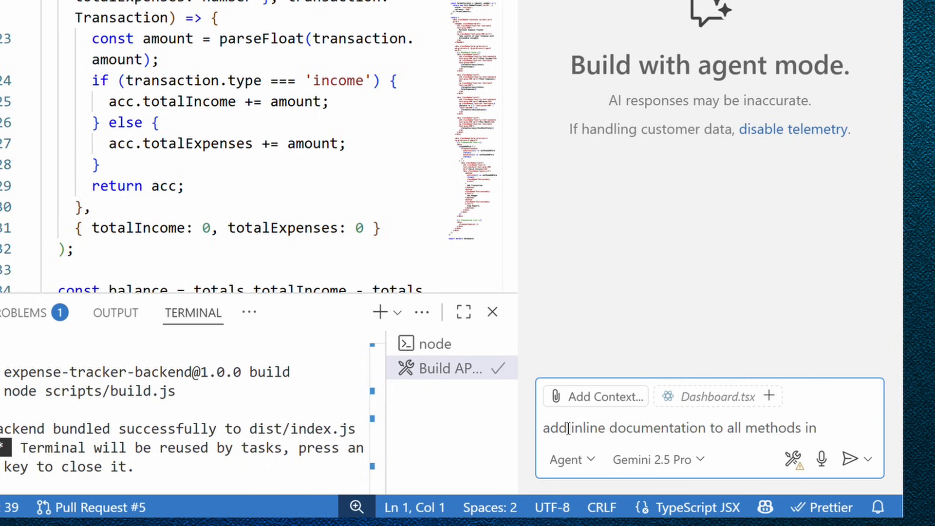
pyautogui.write('#')
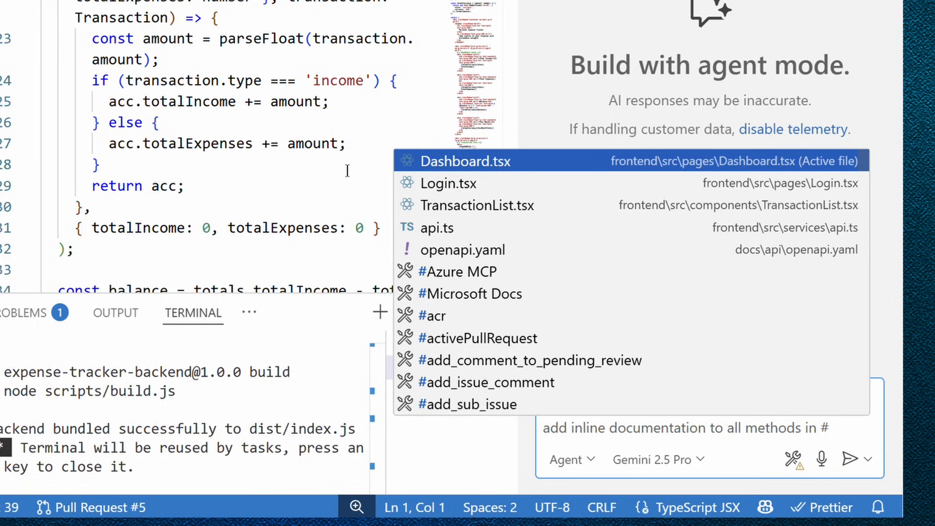
pyautogui.click(466, 161)
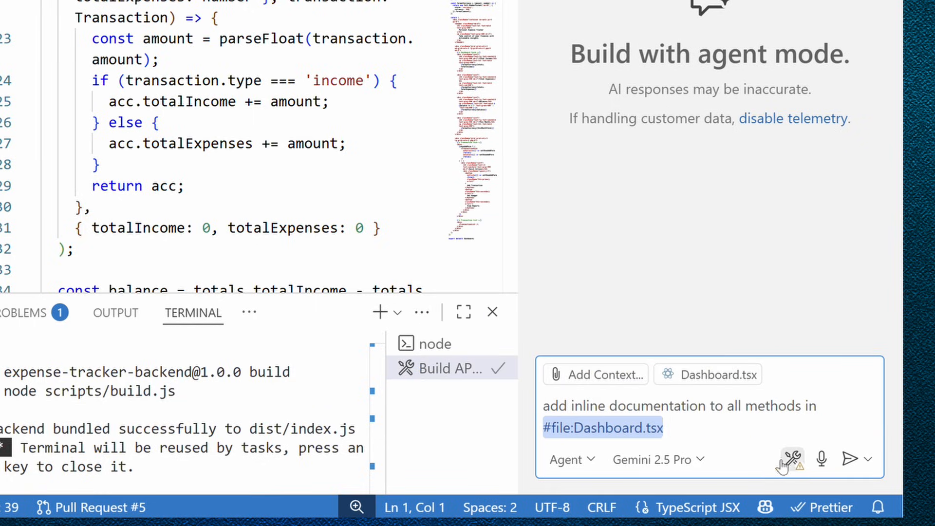
pyautogui.click(659, 460)
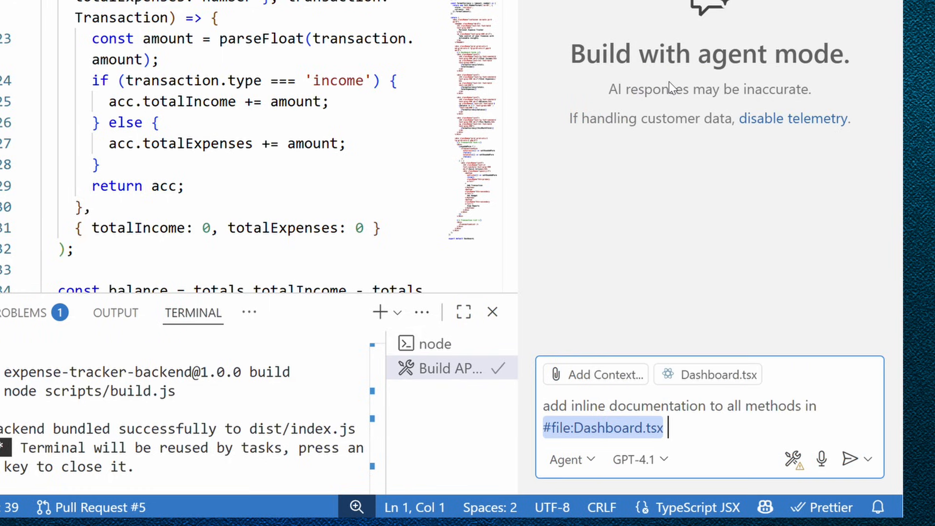
pyautogui.click(851, 458)
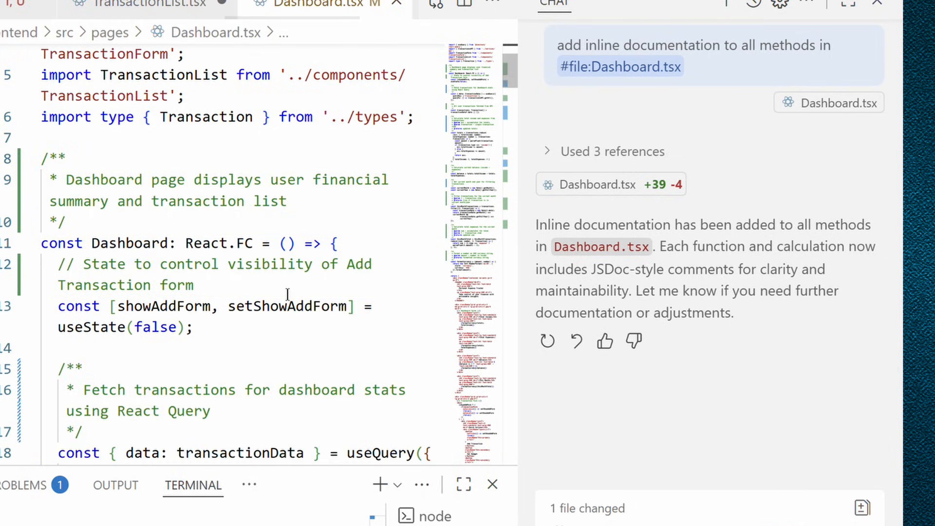
pyautogui.scroll(-3)
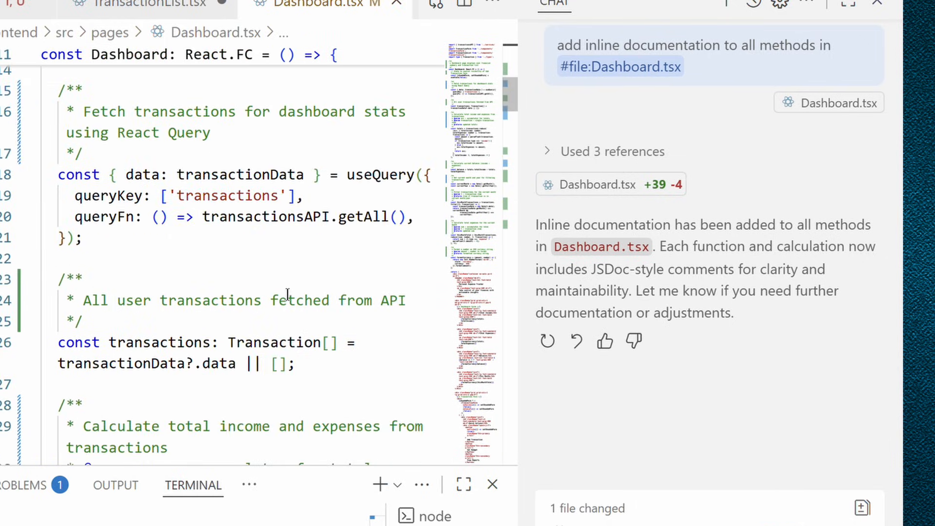
pyautogui.scroll(-3)
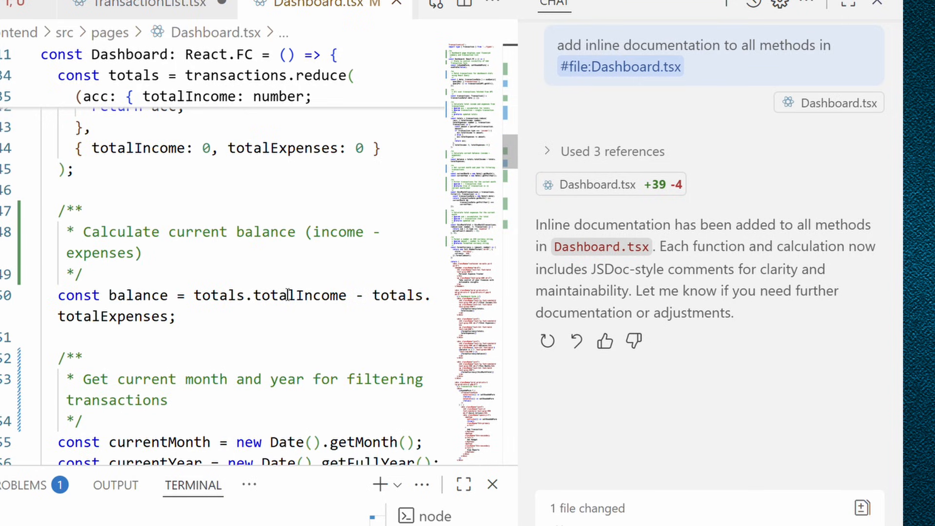
pyautogui.moveTo(273, 181)
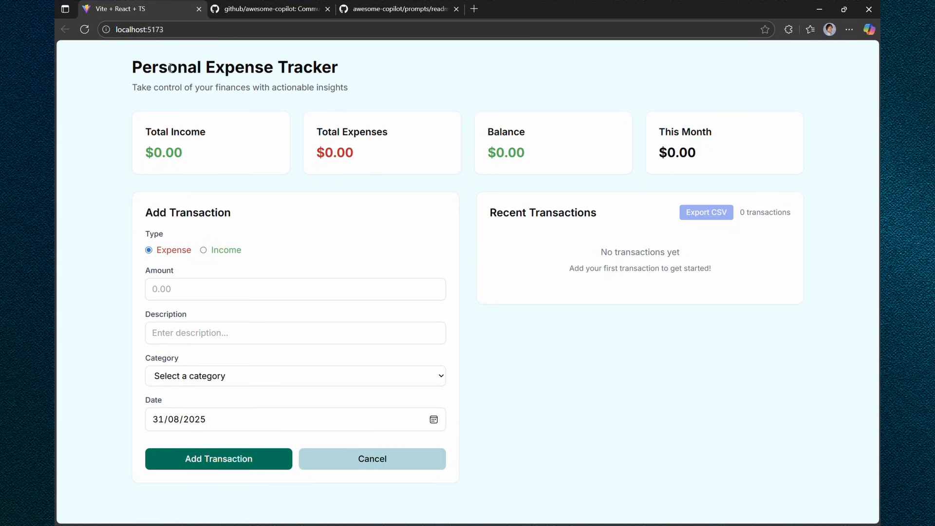
pyautogui.moveTo(267, 16)
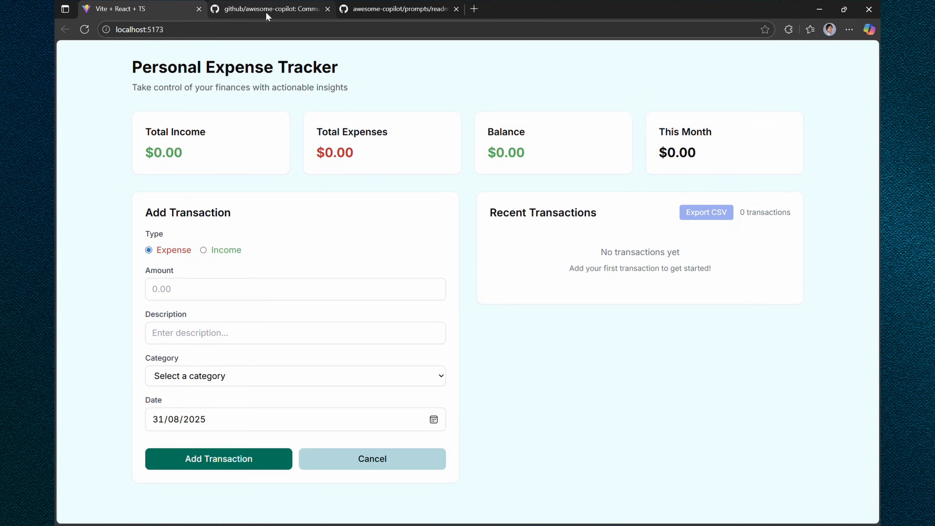
# Switch Edge to the awesome-copilot readme-blueprint-generator prompt page.
pyautogui.click(269, 9)
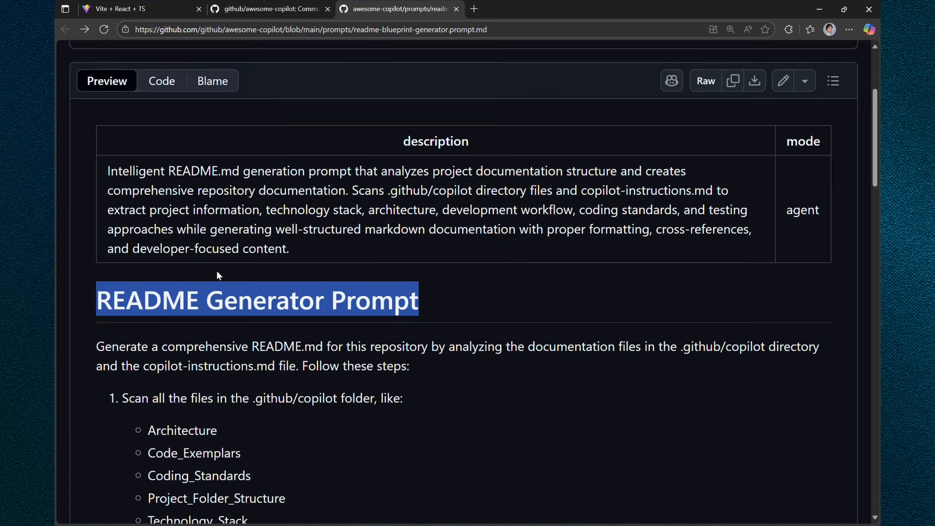
pyautogui.moveTo(318, 385)
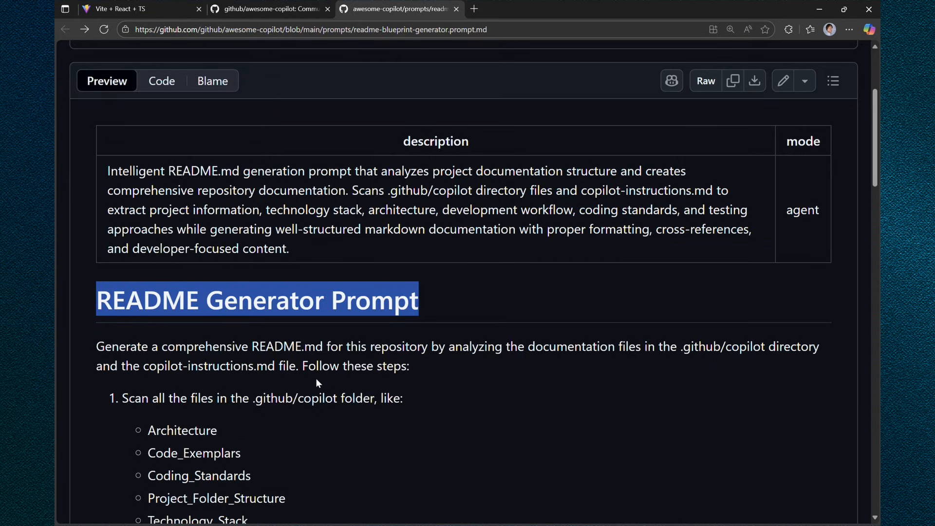
pyautogui.moveTo(527, 432)
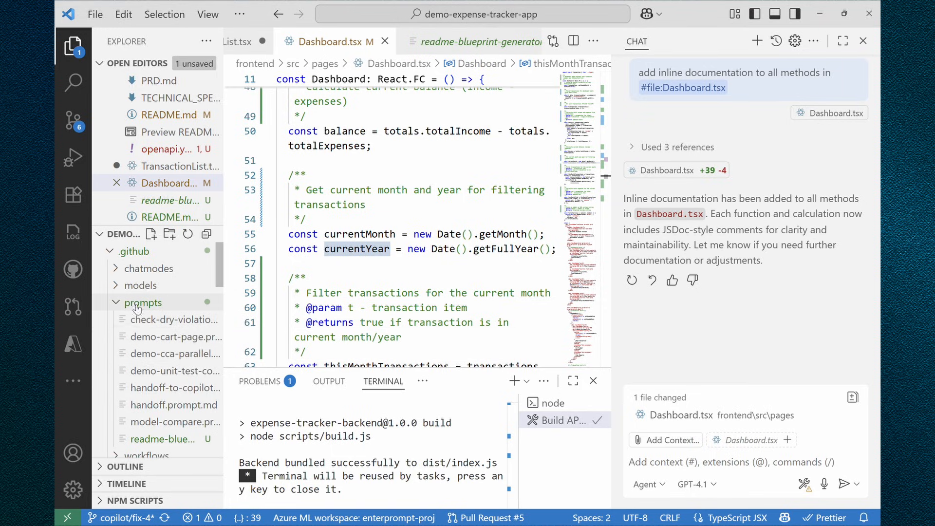
pyautogui.moveTo(121, 263)
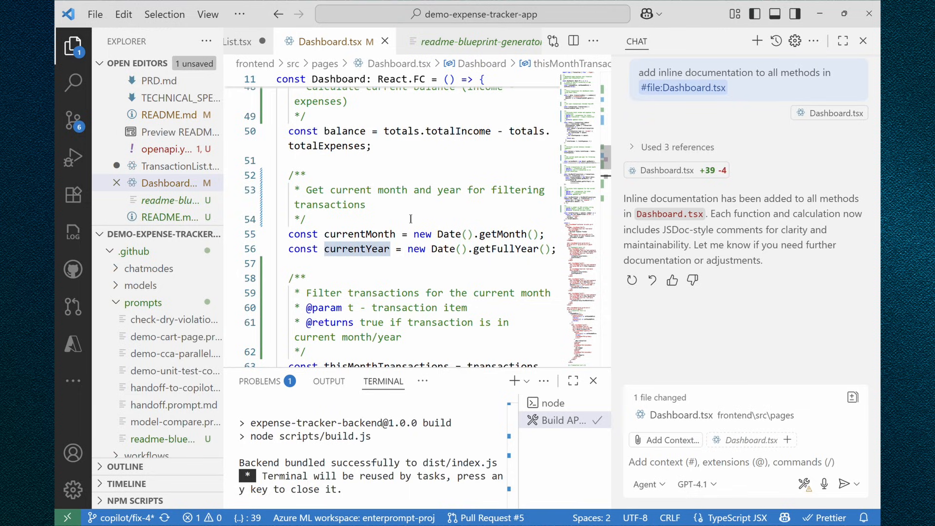
pyautogui.moveTo(342, 261)
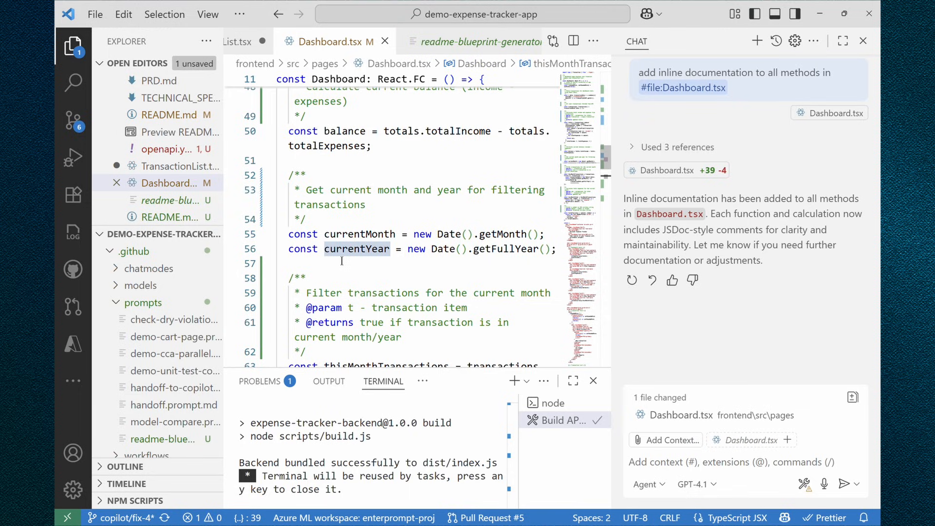
# Reopen the generated project README.md from Open Editors.
pyautogui.click(349, 263)
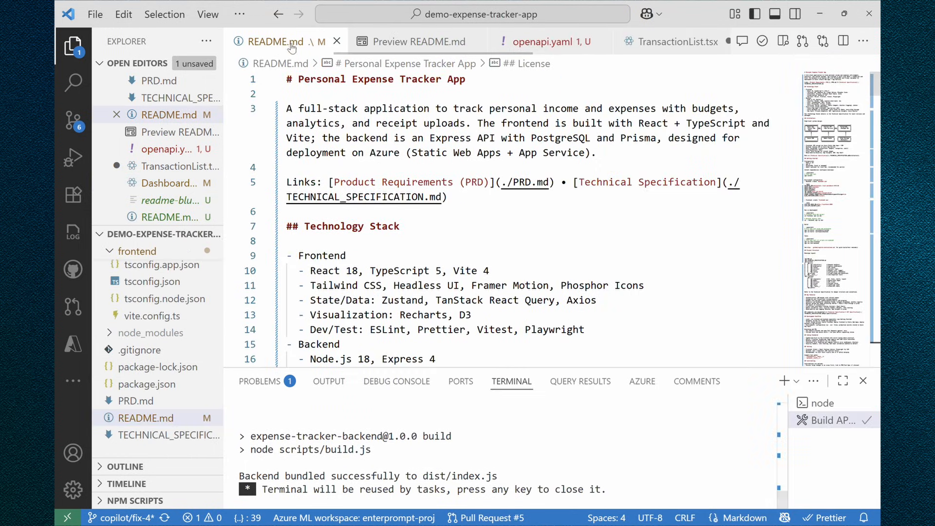
# Preview the README rendered and read Technology Stack, Architecture, Getting Started and Build sections.
pyautogui.click(419, 41)
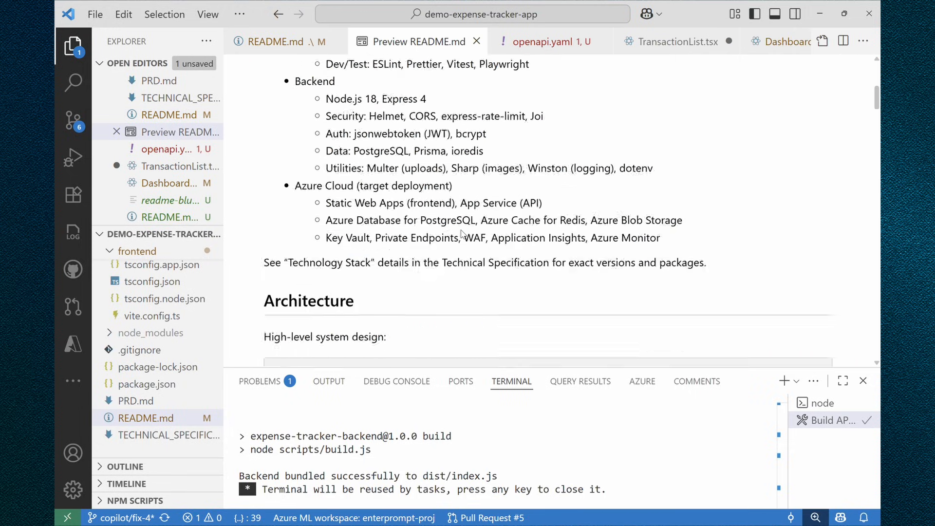
pyautogui.scroll(-3)
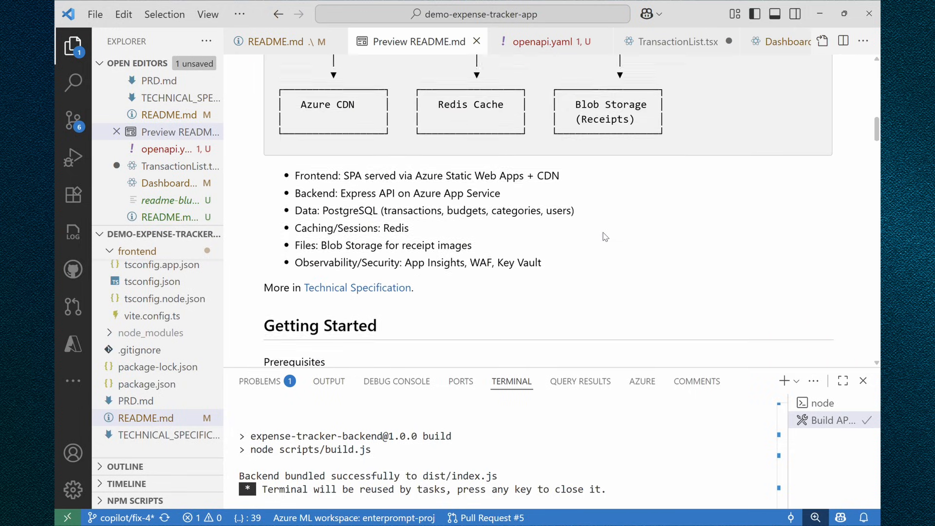
pyautogui.scroll(-3)
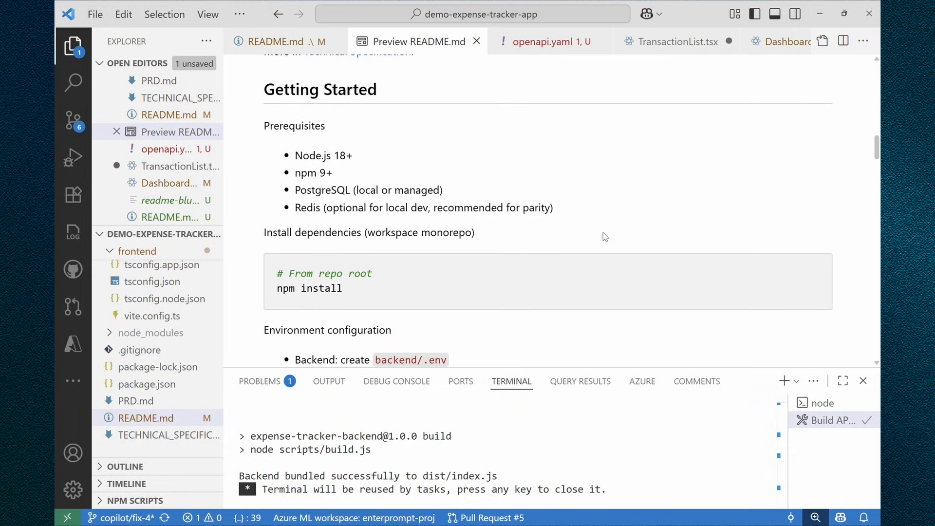
pyautogui.scroll(-3)
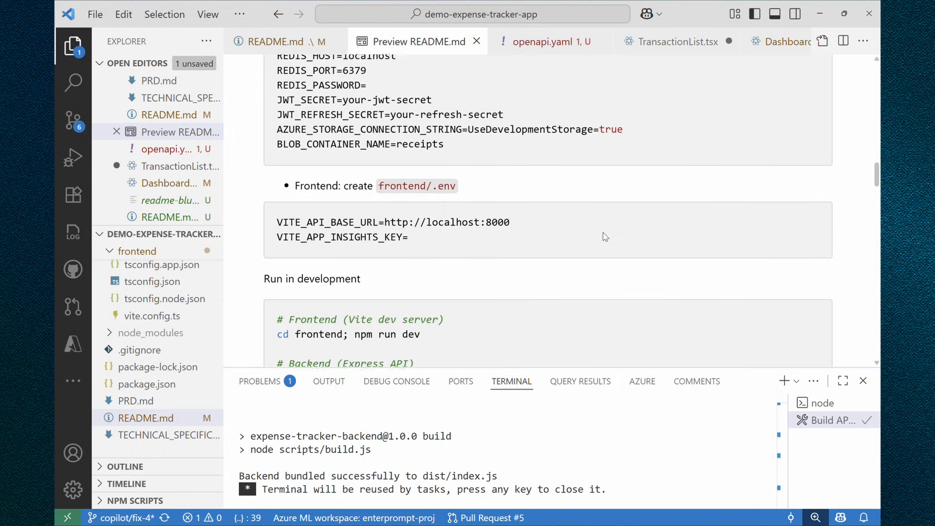
pyautogui.scroll(-3)
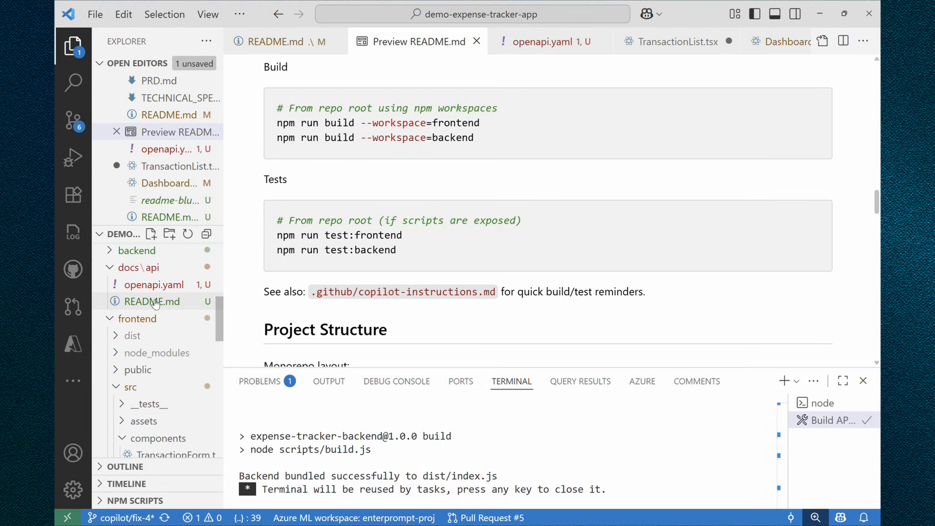
# Open docs/api/README.md and show it as a rendered preview with the auth endpoints.
pyautogui.click(151, 302)
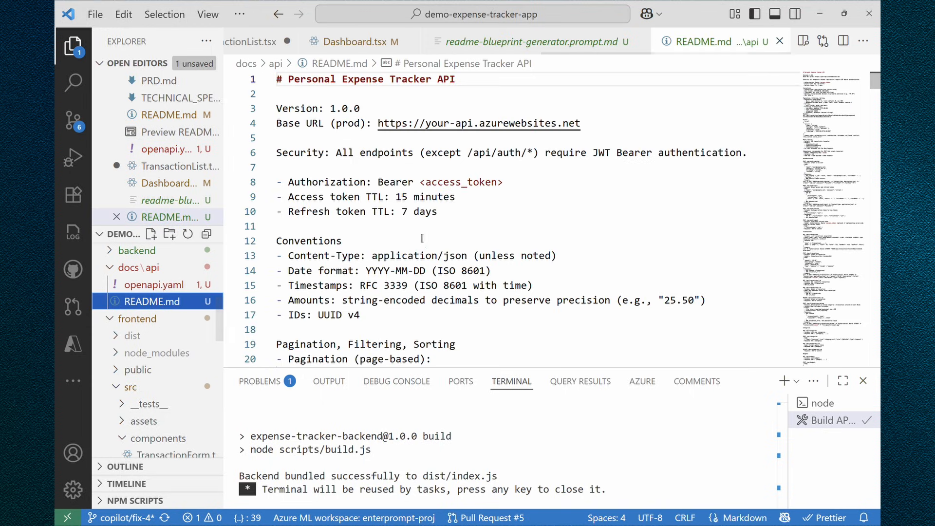
pyautogui.moveTo(427, 170)
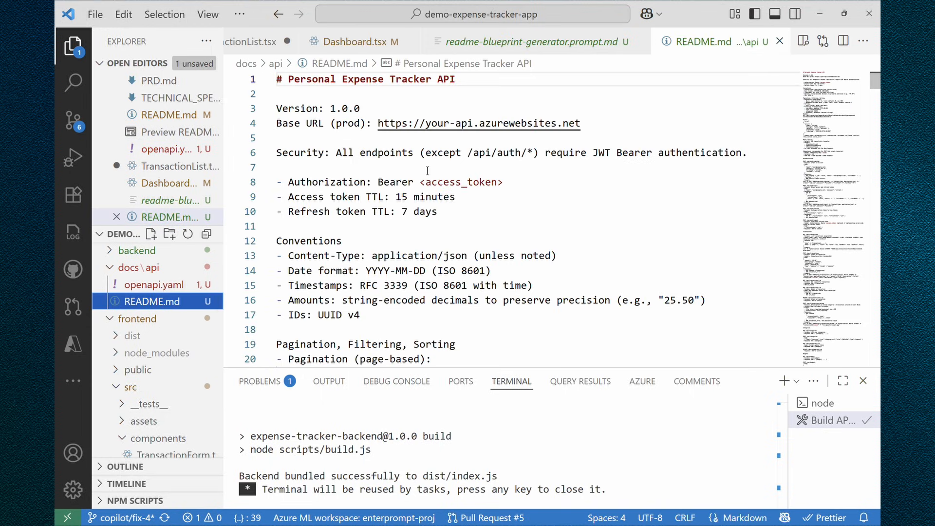
pyautogui.moveTo(715, 52)
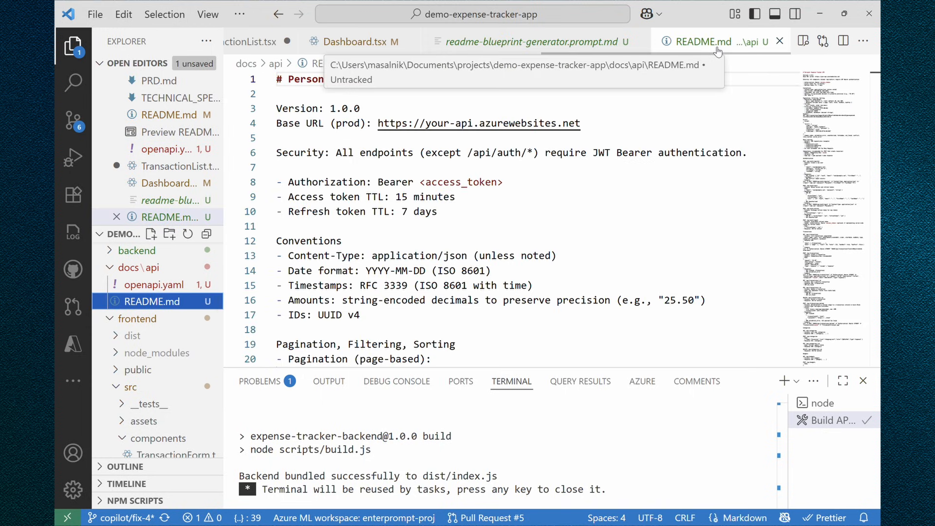
pyautogui.moveTo(688, 44)
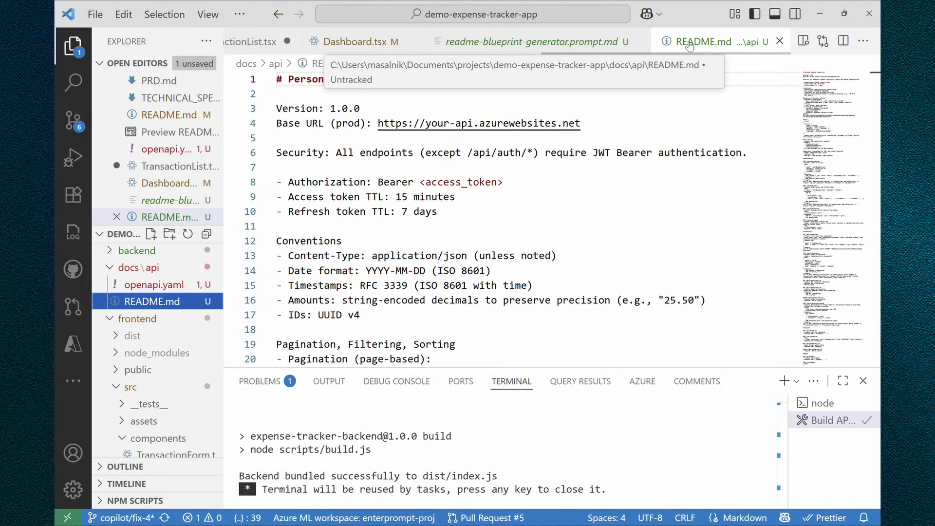
pyautogui.rightClick(703, 42)
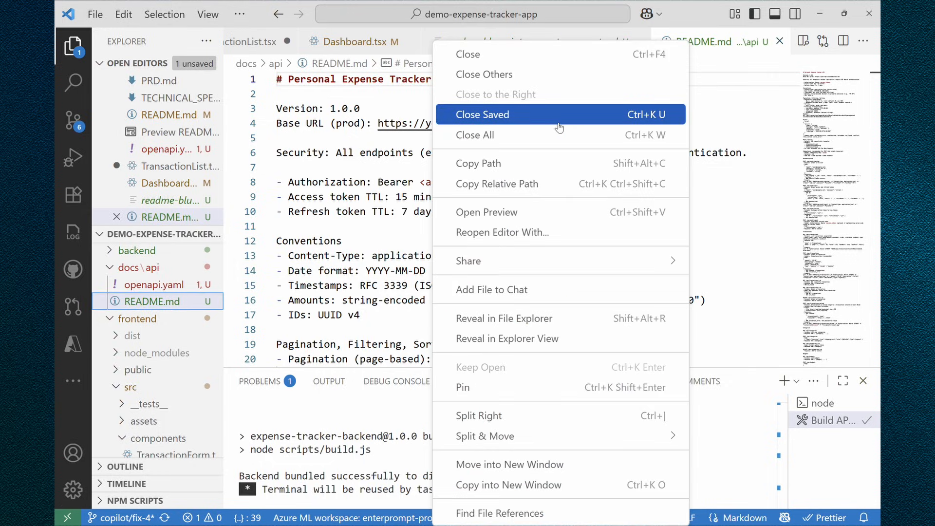
pyautogui.moveTo(560, 135)
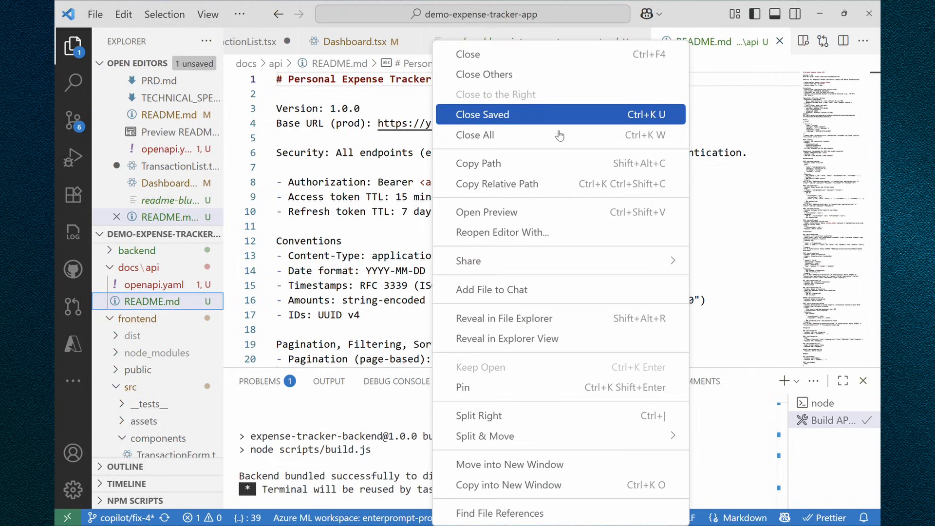
pyautogui.click(487, 212)
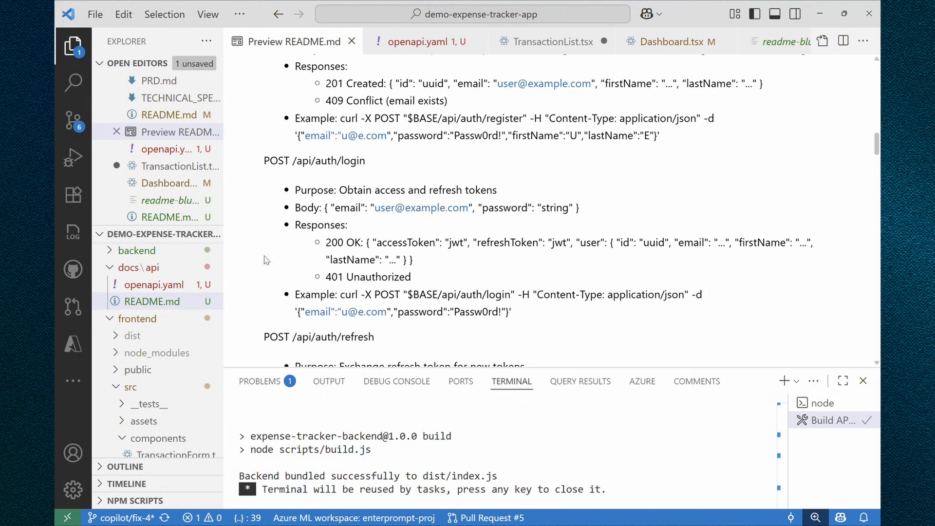
pyautogui.moveTo(147, 284)
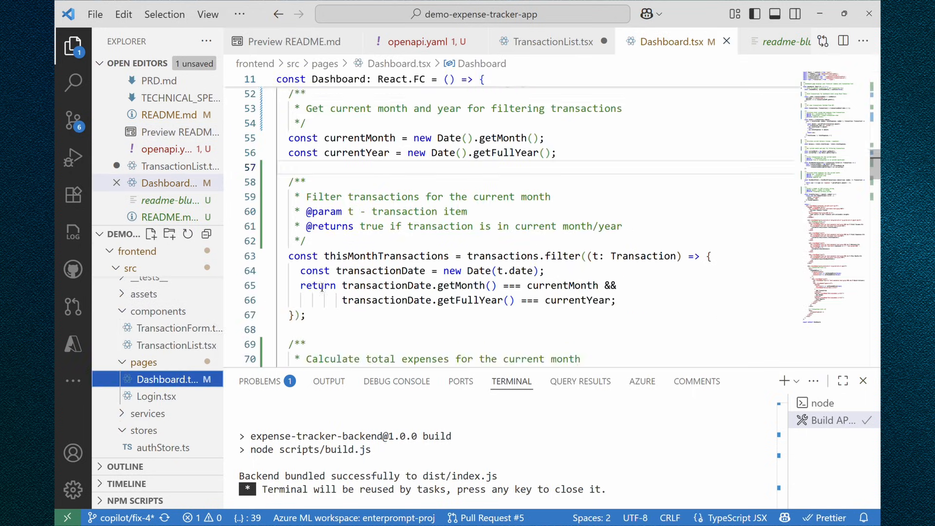
# Start Copilot inline chat on the thisMonthTransactions filter in Dashboard.tsx.
pyautogui.scroll(-3)
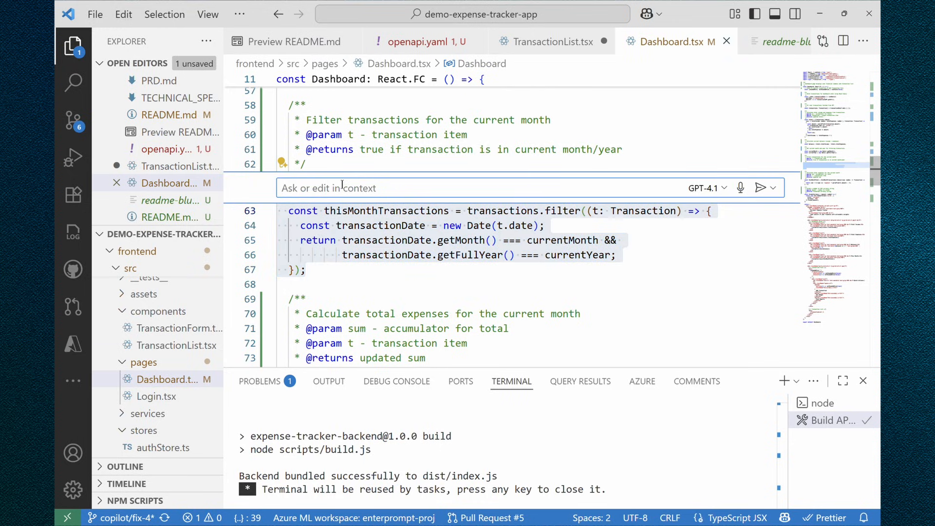
pyautogui.click(343, 188)
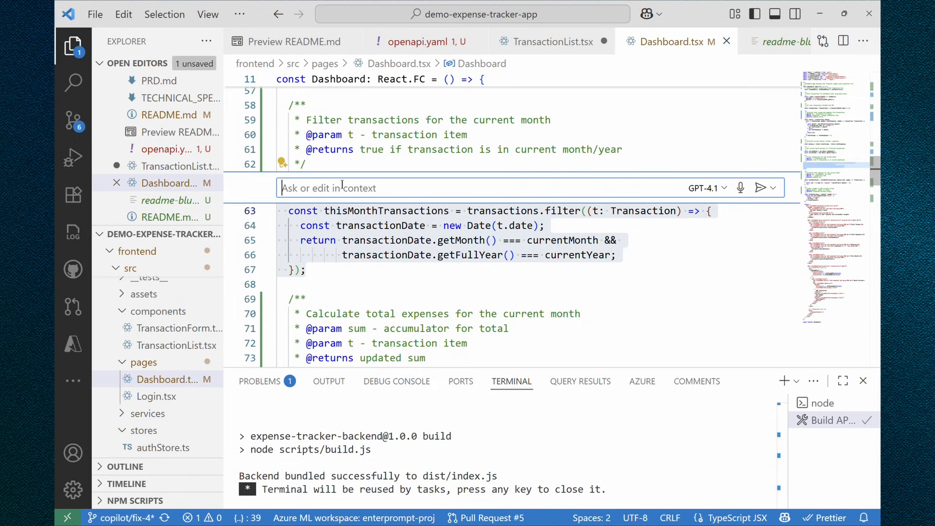
pyautogui.click(455, 255)
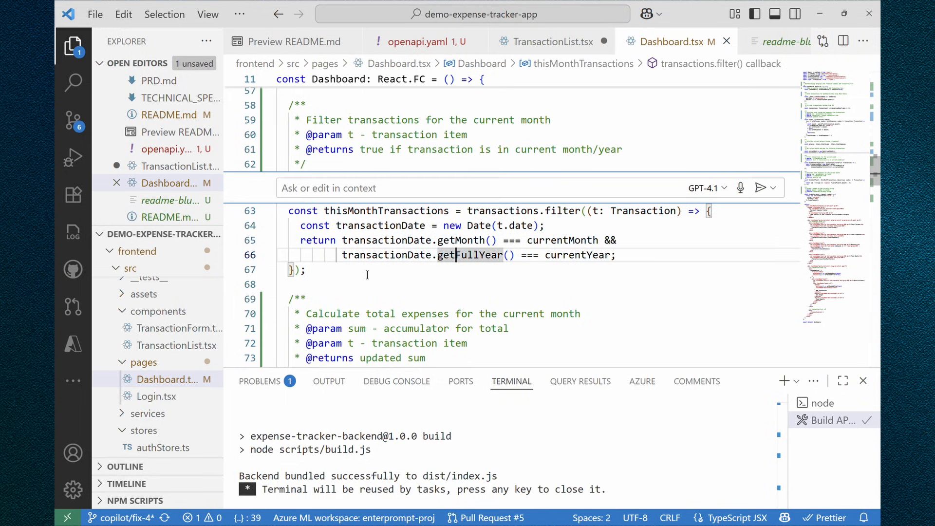